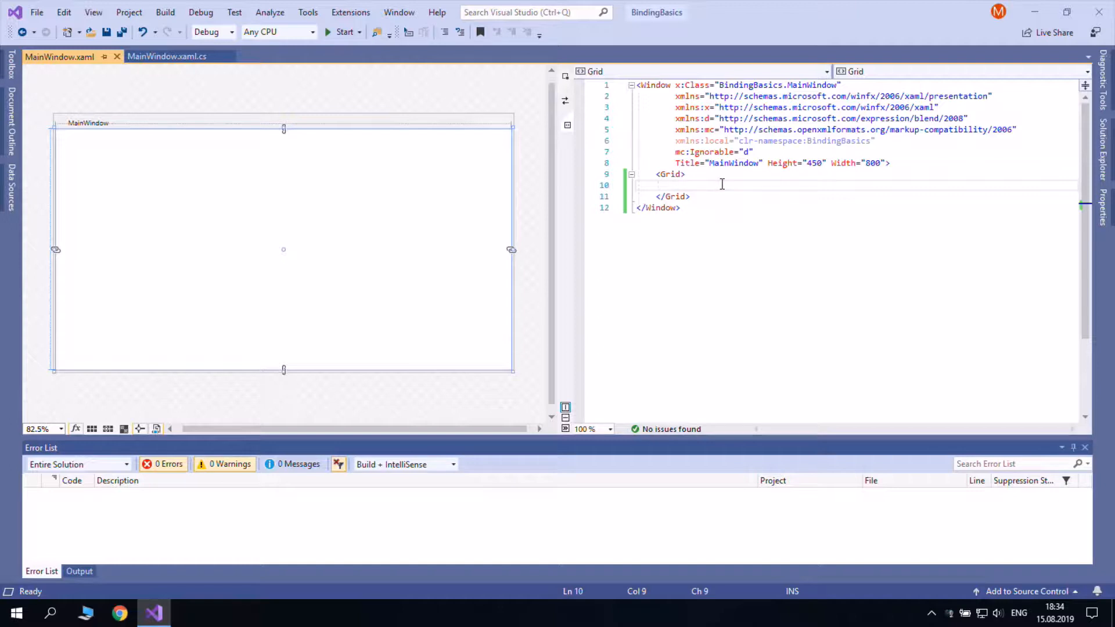
Add two RowDefinition entries to the Grid and a TextBox with Background="LightBlue"
{"action": "left_click", "coordinate": [683, 185]}
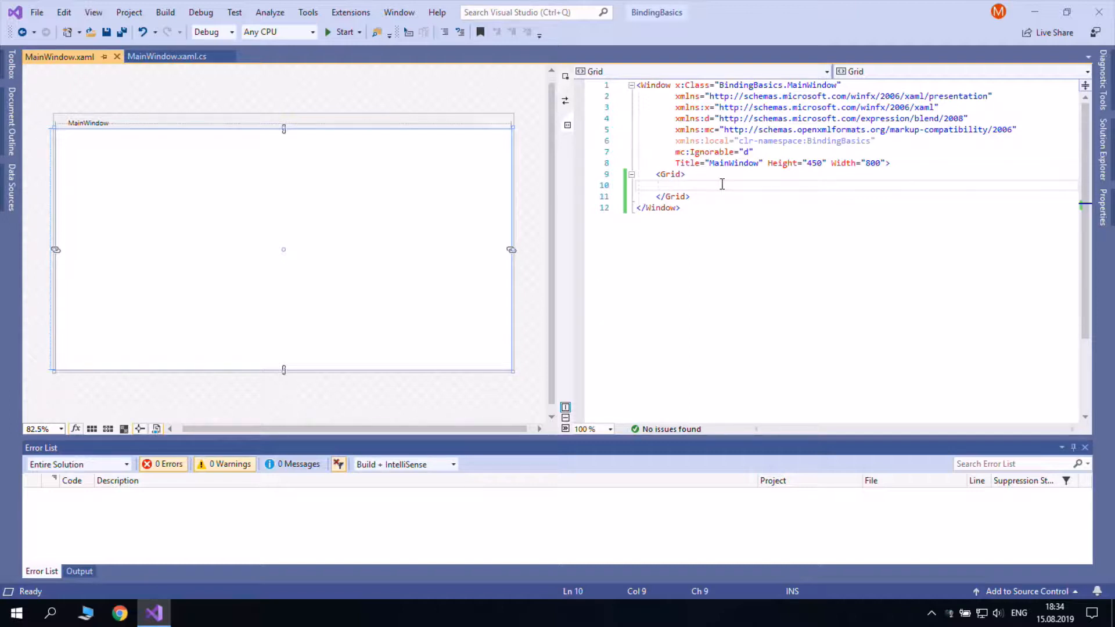
{"action": "type", "text": "<T"}
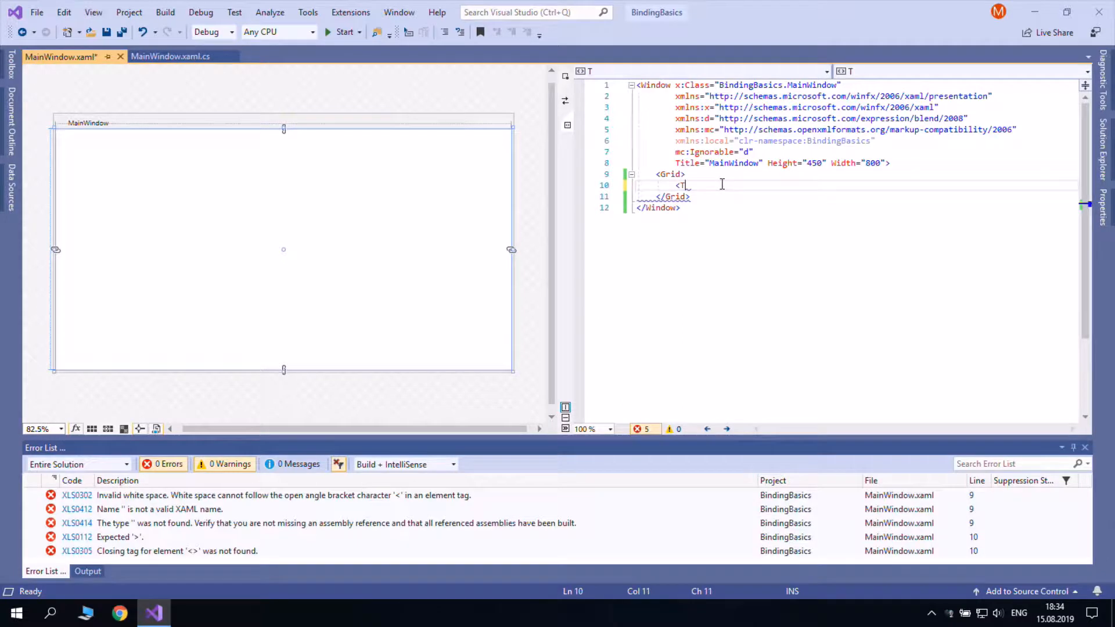
{"action": "type", "text": "extbox />"}
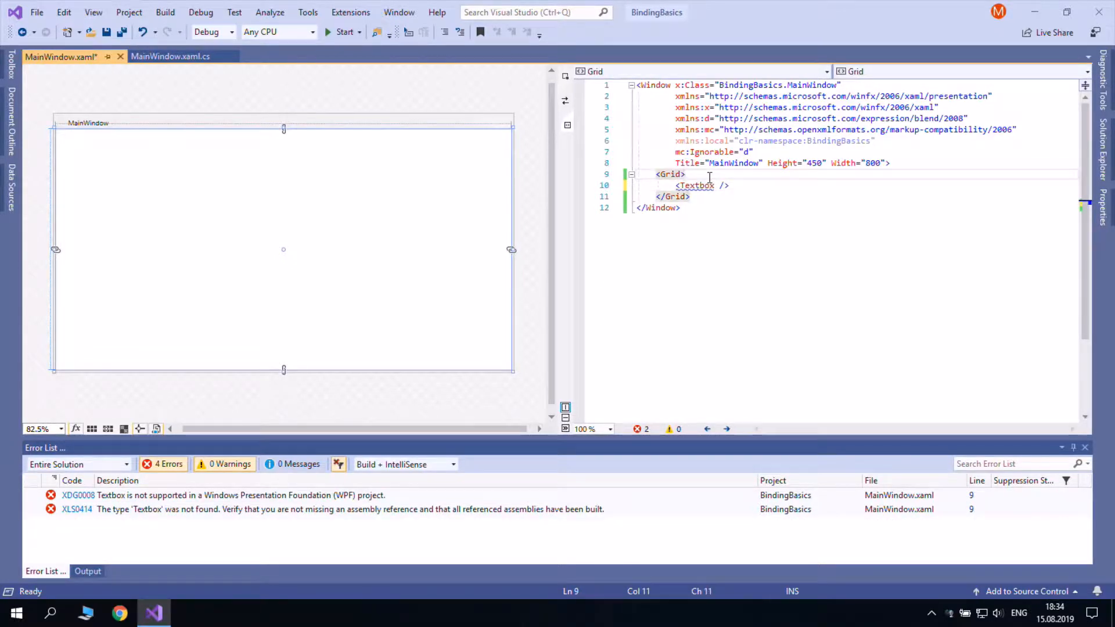
{"action": "type", "text": "<Grid.RowDefinitions>"}
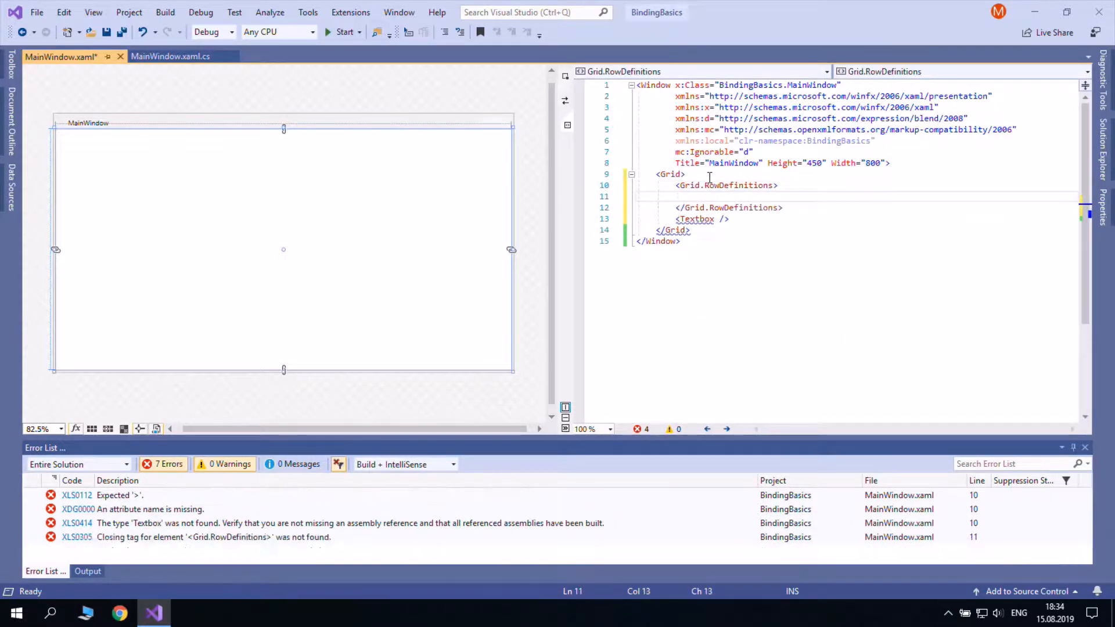
{"action": "type", "text": "<RowDefinition/>"}
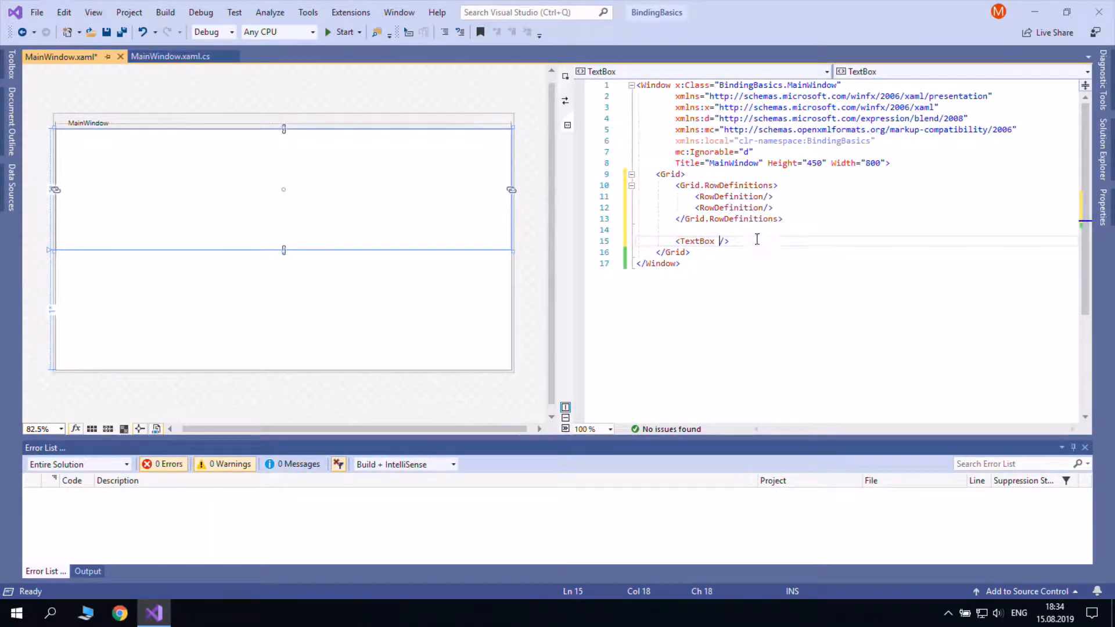
{"action": "type", "text": "Background=\""}
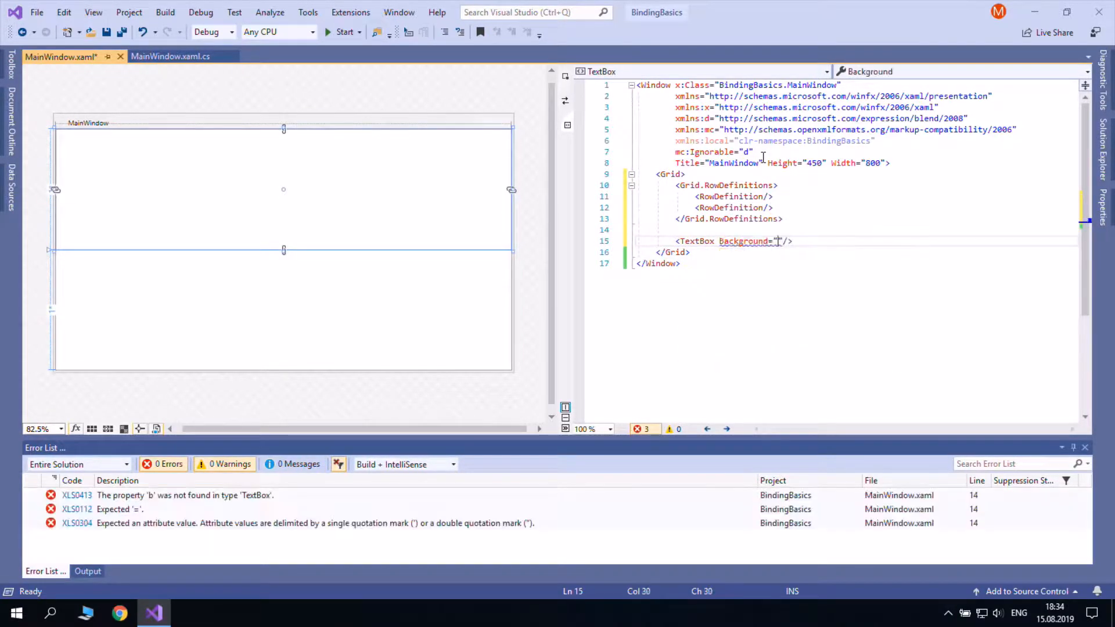
{"action": "type", "text": "LightBlue"}
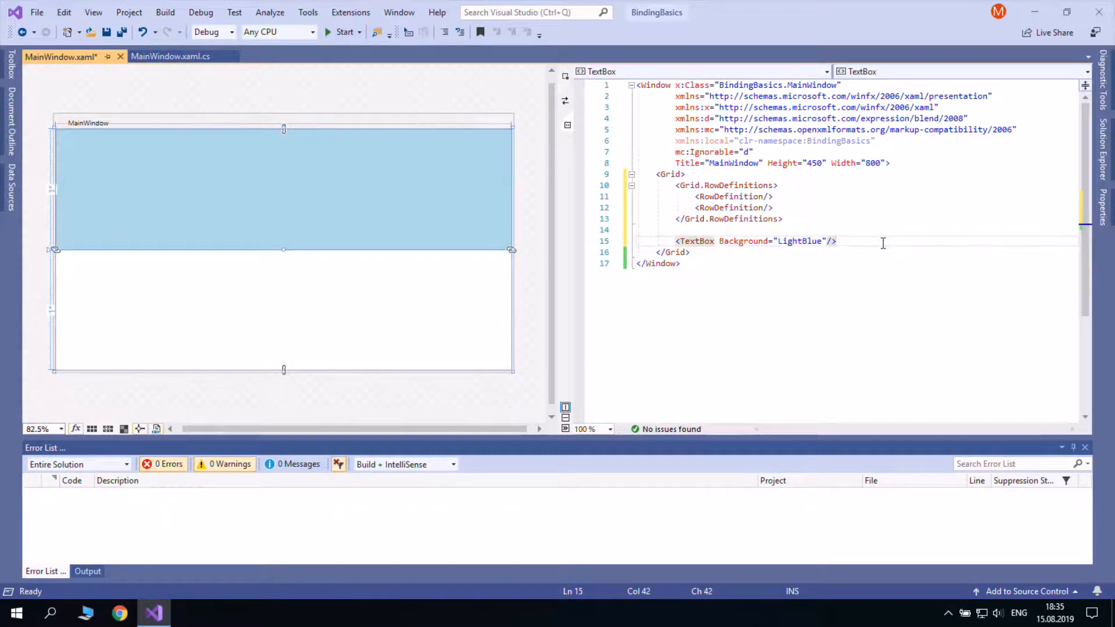
{"action": "key", "text": "Enter"}
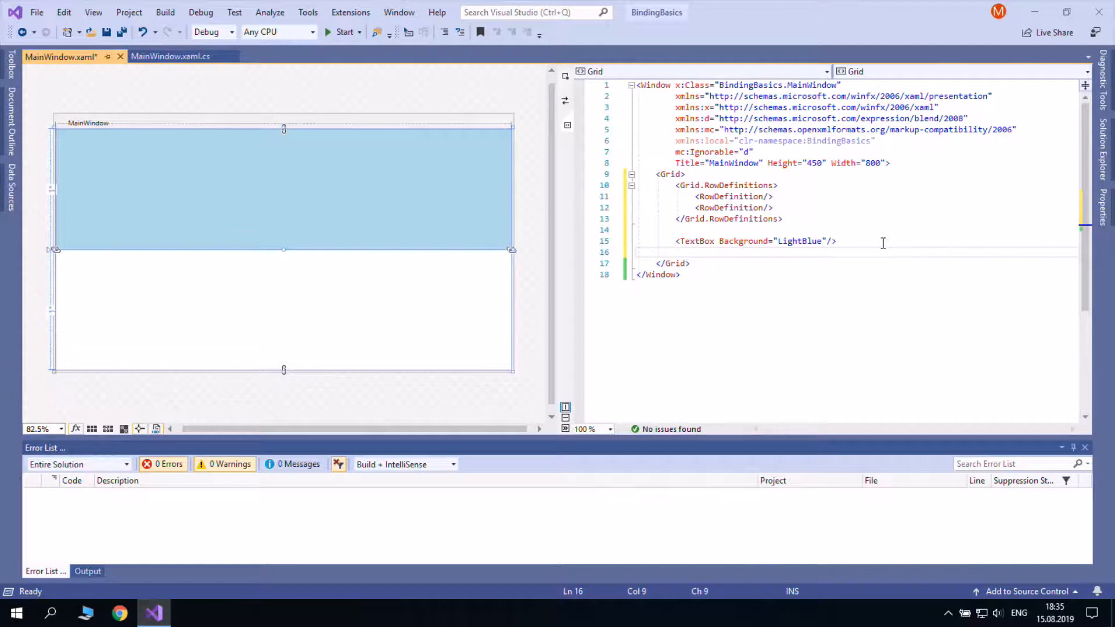
Name the TextBox tb, add a TextBlock bound to tb's Text, and run the app
{"action": "type", "text": "<TextBlock"}
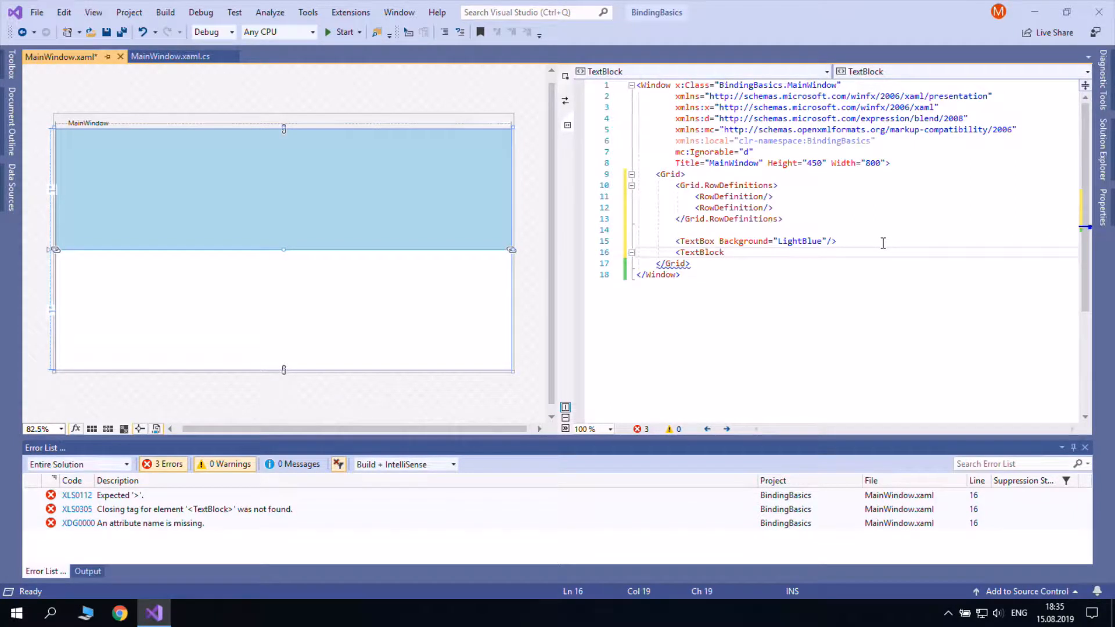
{"action": "type", "text": "/>"}
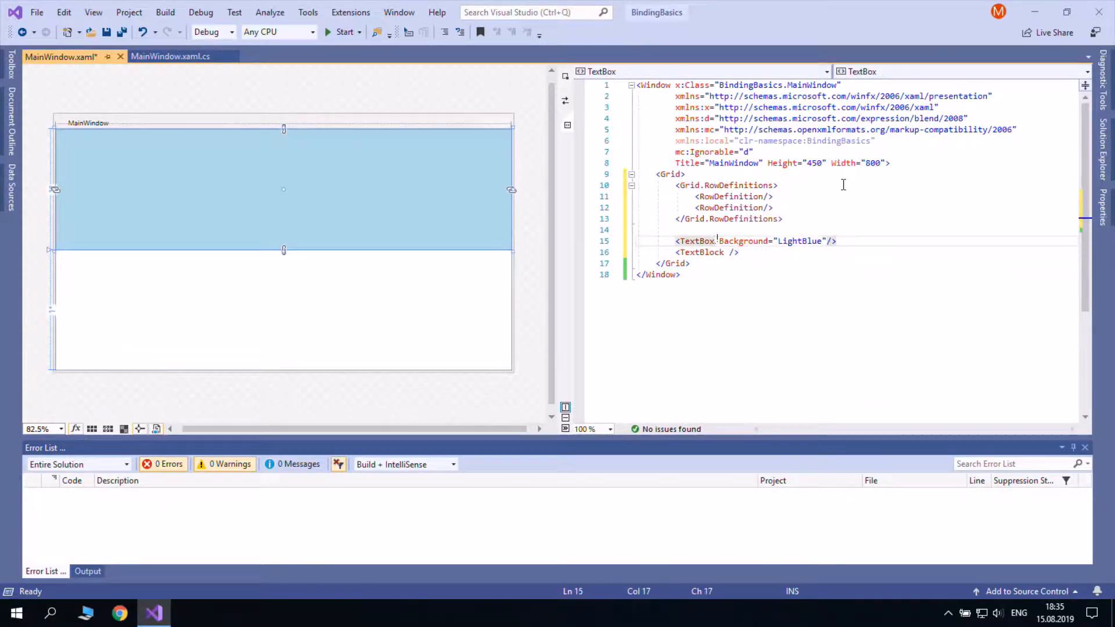
{"action": "type", "text": "na"}
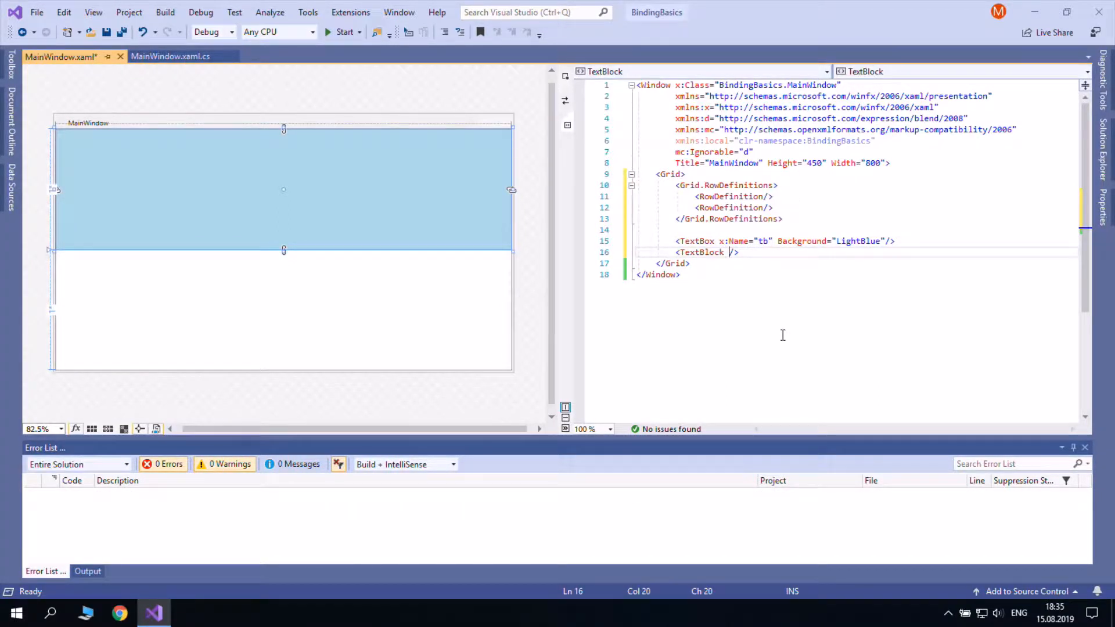
{"action": "type", "text": "t=\"{Binding"}
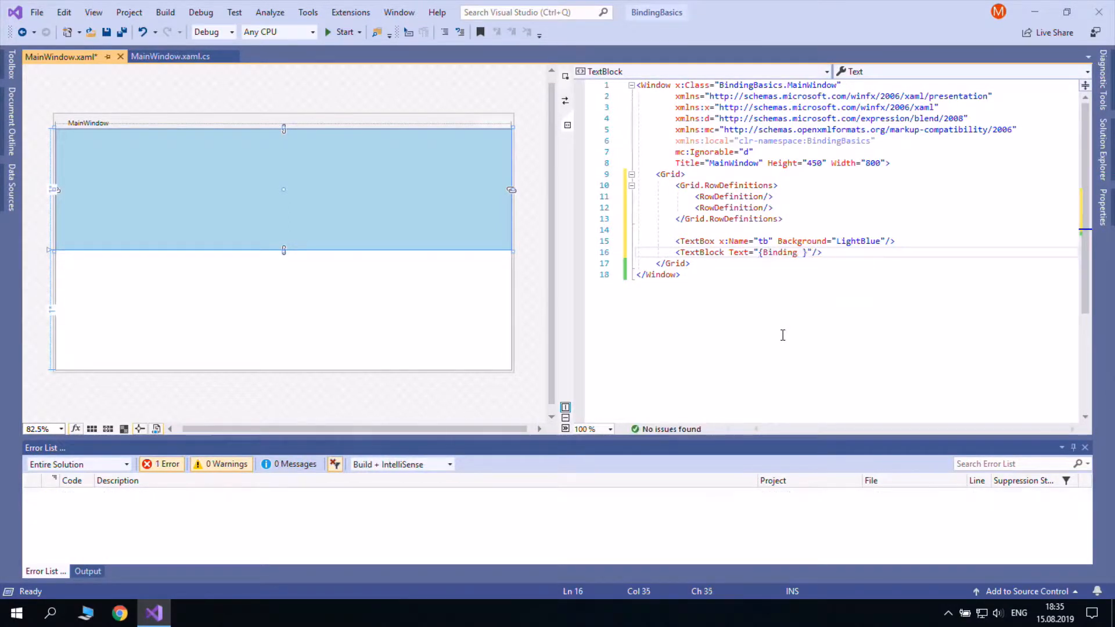
{"action": "type", "text": "el"}
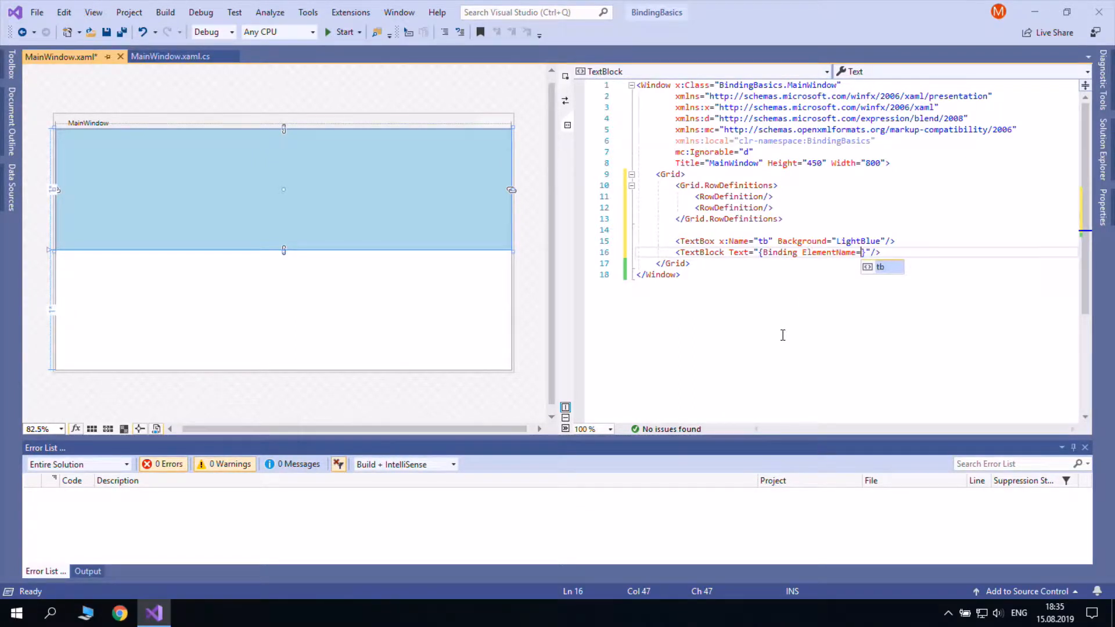
{"action": "type", "text": ","}
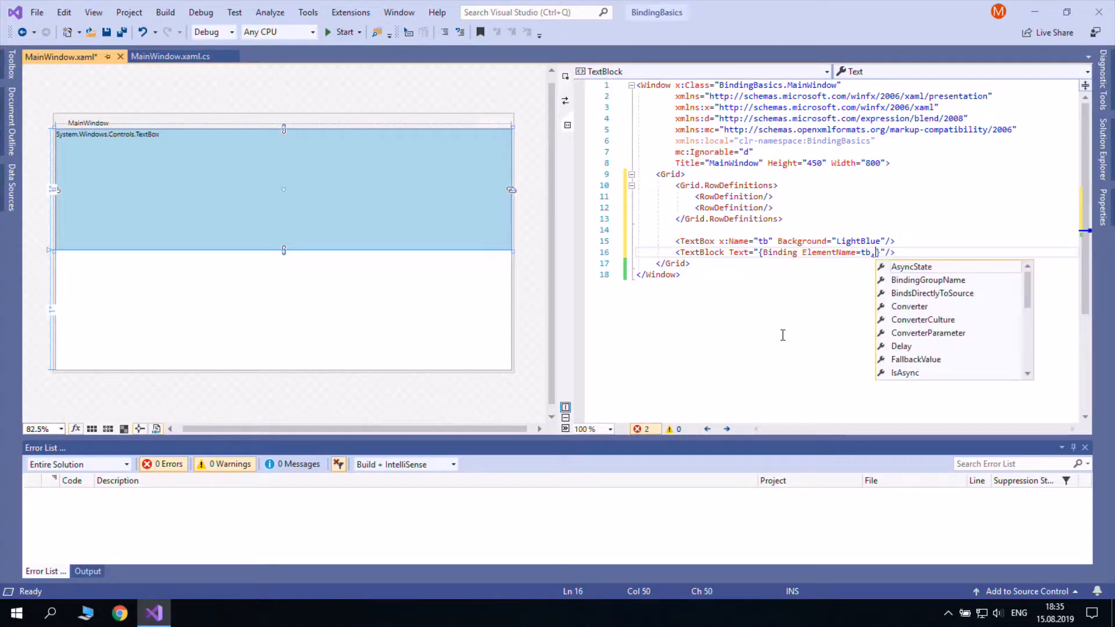
{"action": "type", "text": ", Path=t"}
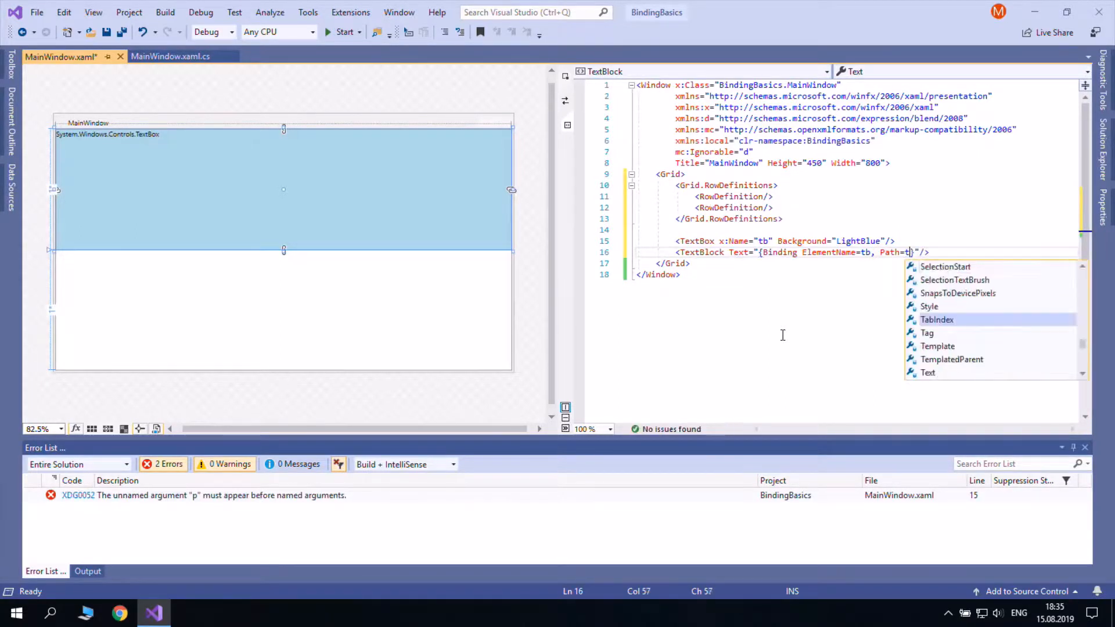
{"action": "type", "text": "ex"}
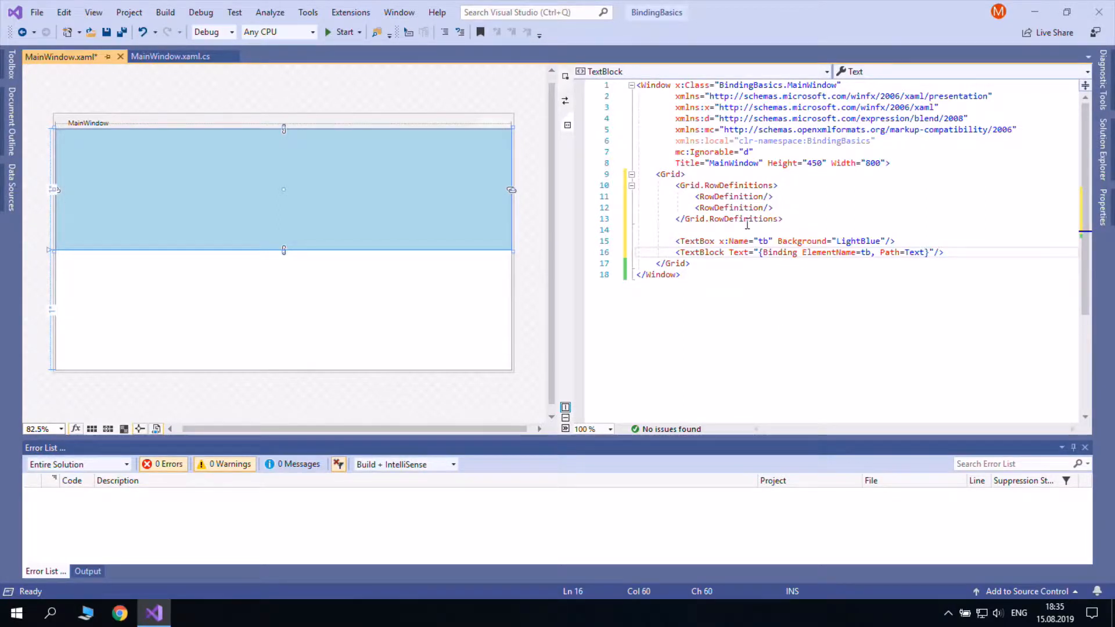
{"action": "left_click", "coordinate": [343, 32]}
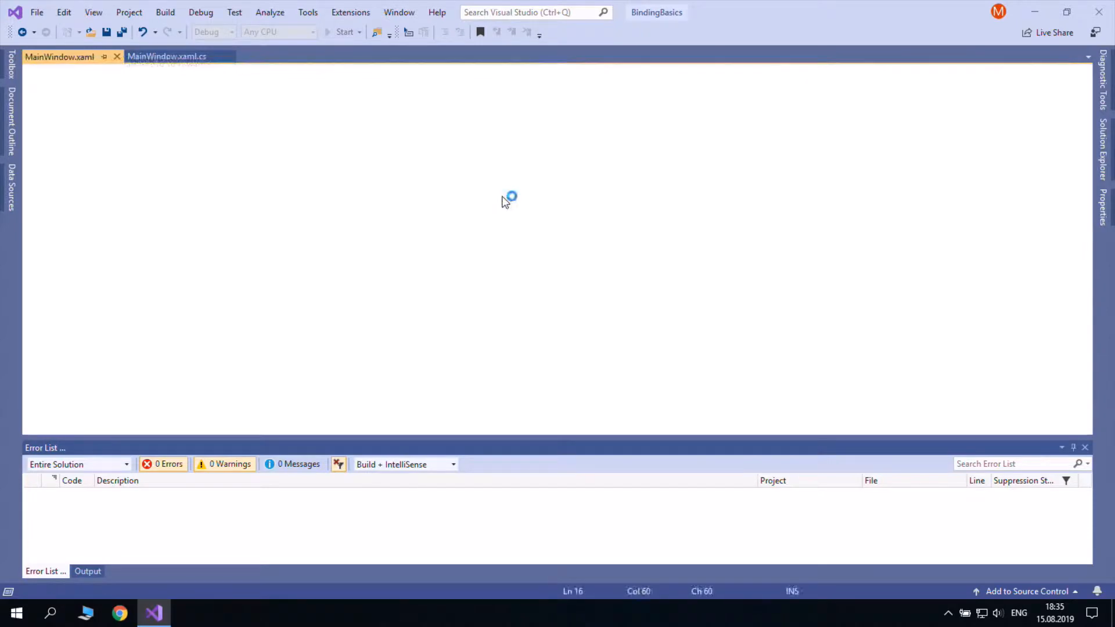
Close the running MainWindow to return to the XAML designer
{"action": "left_click", "coordinate": [343, 32]}
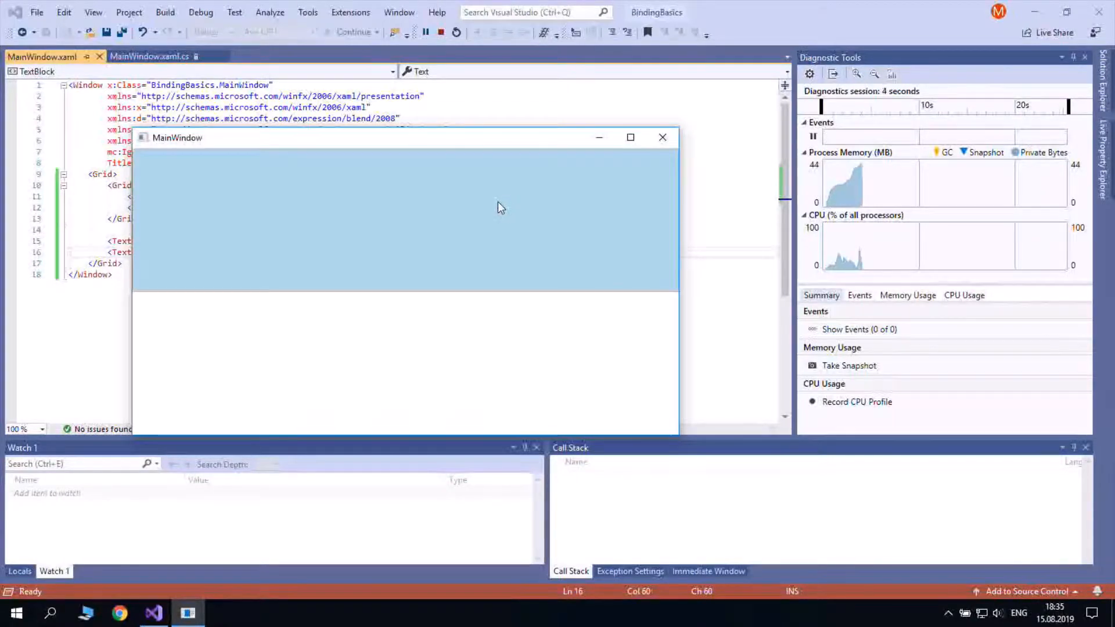
{"action": "mouse_move", "coordinate": [279, 225]}
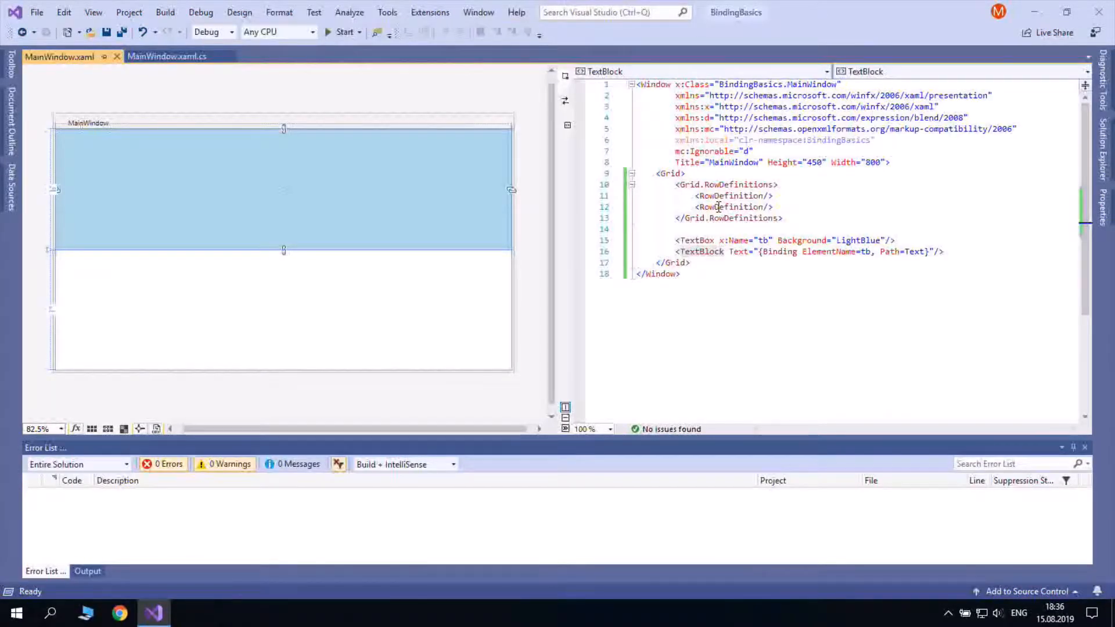
Put the TextBlock in Grid.Row="1" and relaunch BindingBasics in debug
{"action": "left_click", "coordinate": [763, 240]}
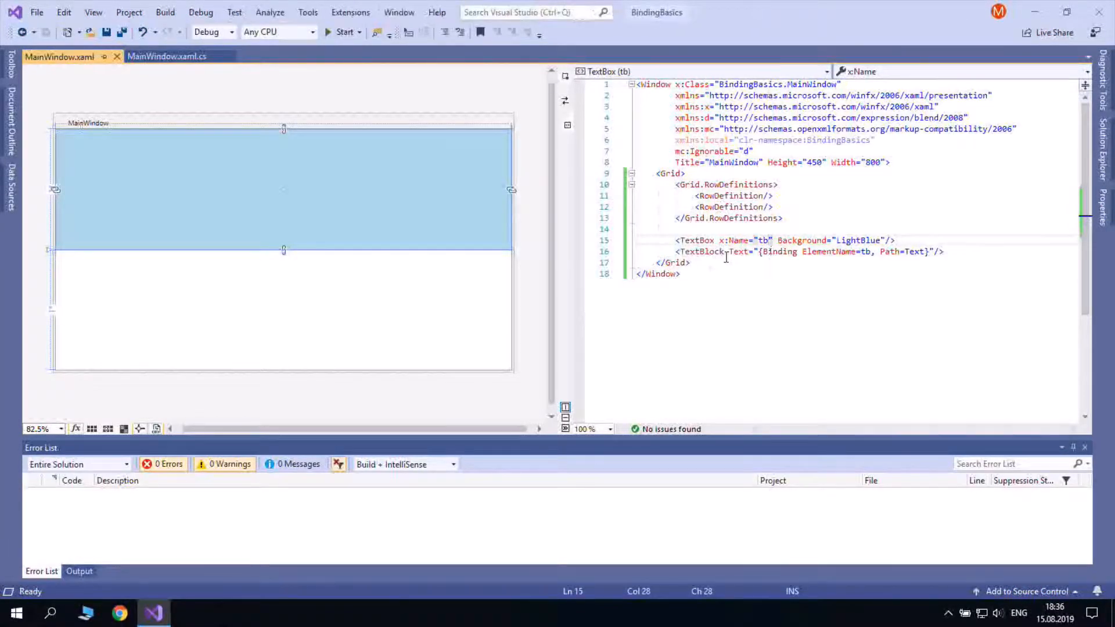
{"action": "type", "text": "Grid.Row=\"1"}
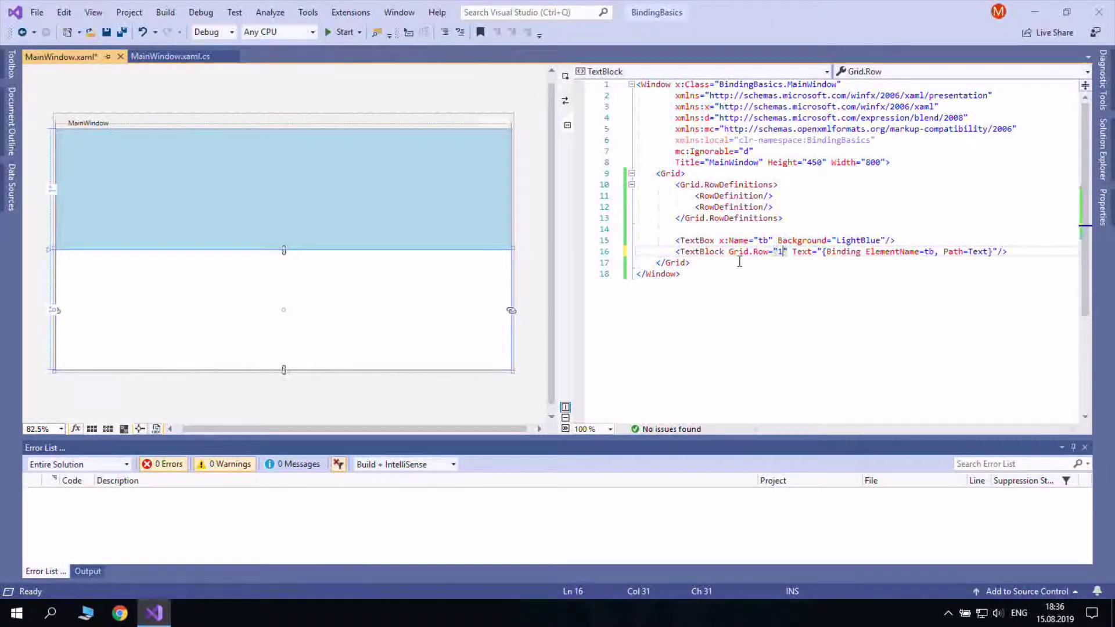
{"action": "left_click", "coordinate": [344, 31]}
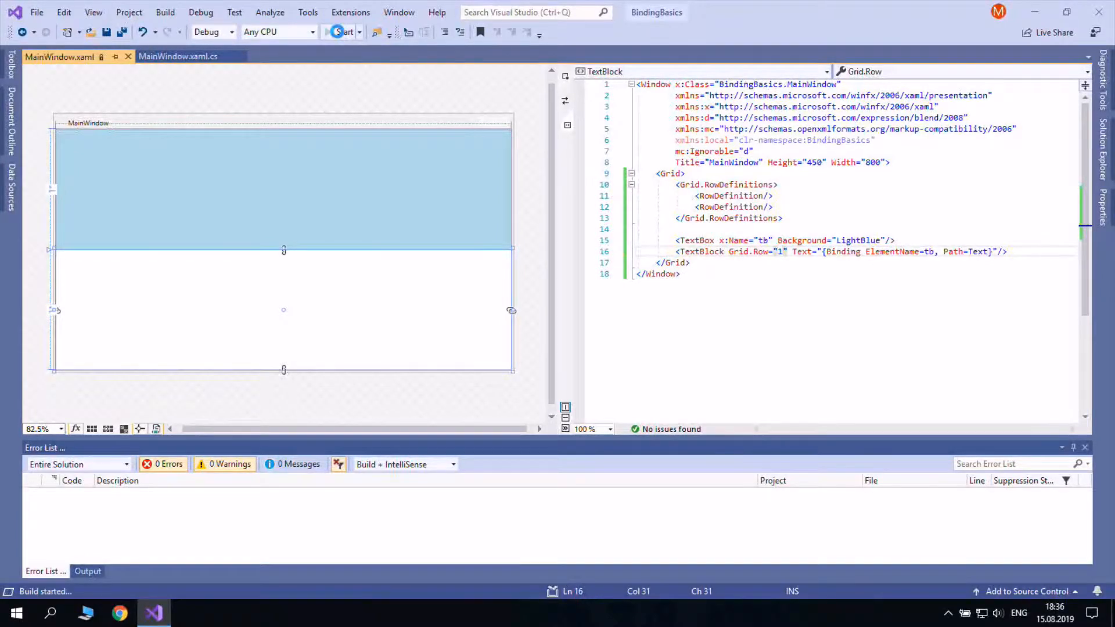
{"action": "left_click", "coordinate": [346, 32]}
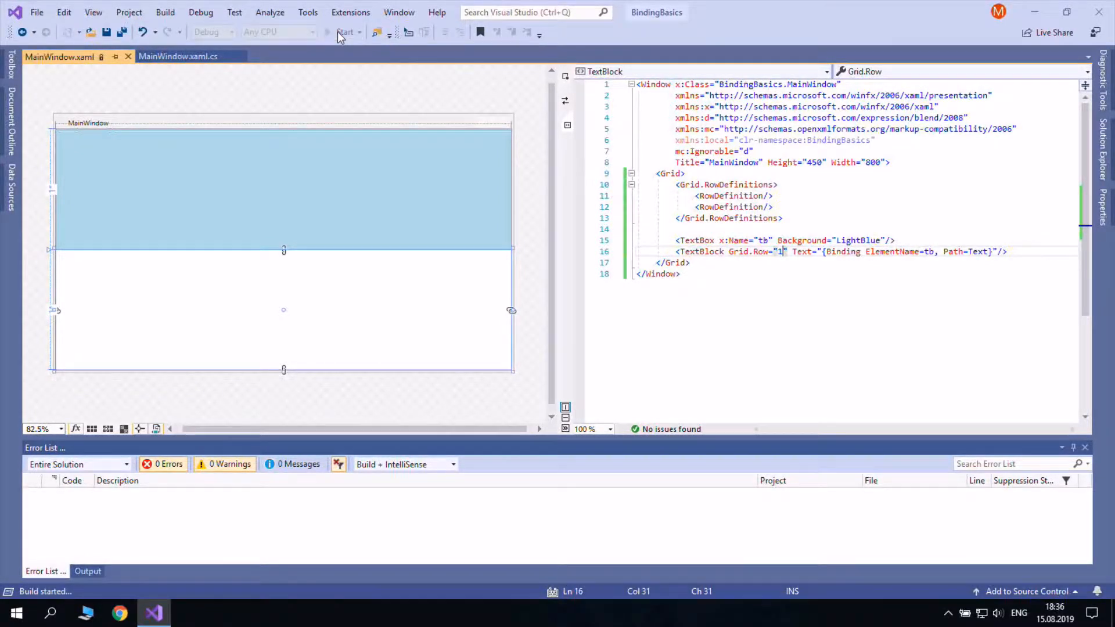
{"action": "left_click", "coordinate": [345, 32]}
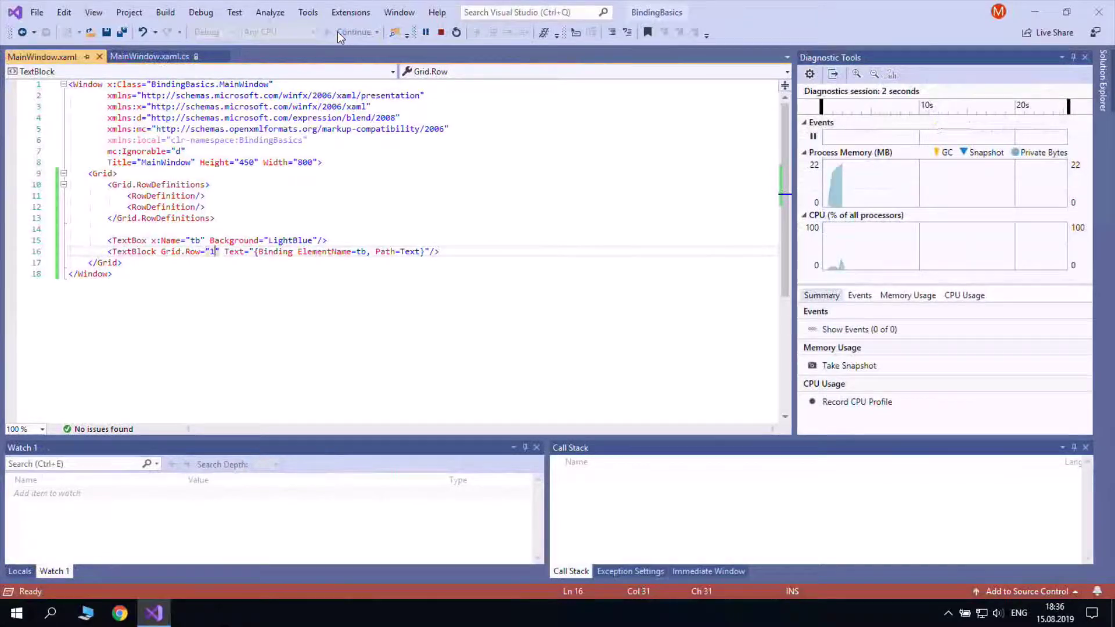
Type 'binding works great!' into the running app's text box, clear it, and close the window
{"action": "left_click", "coordinate": [353, 32]}
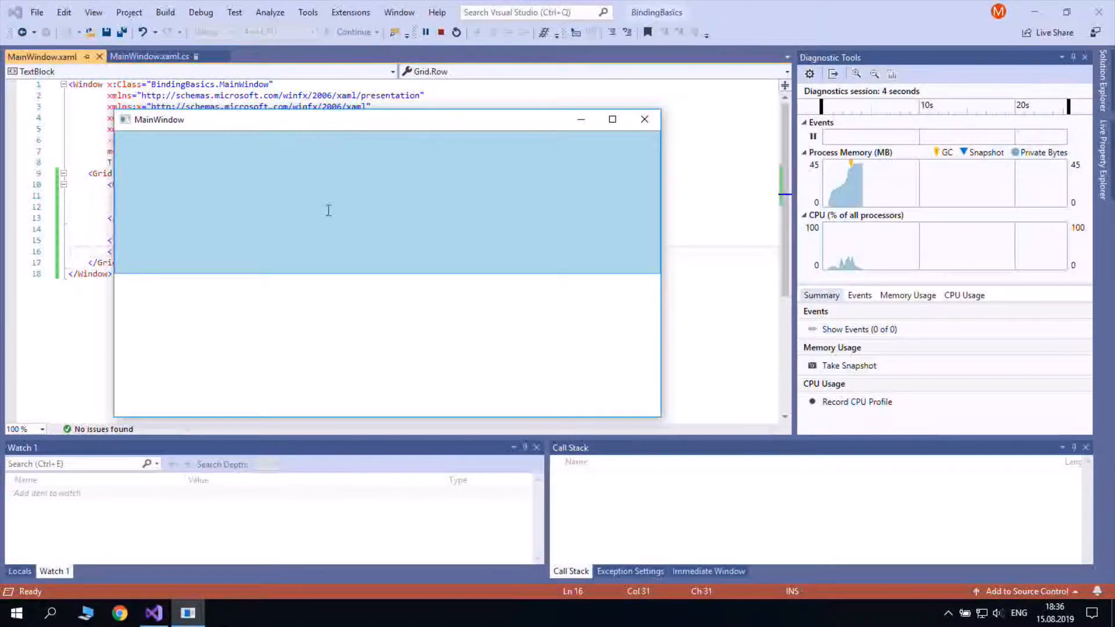
{"action": "type", "text": "binding"}
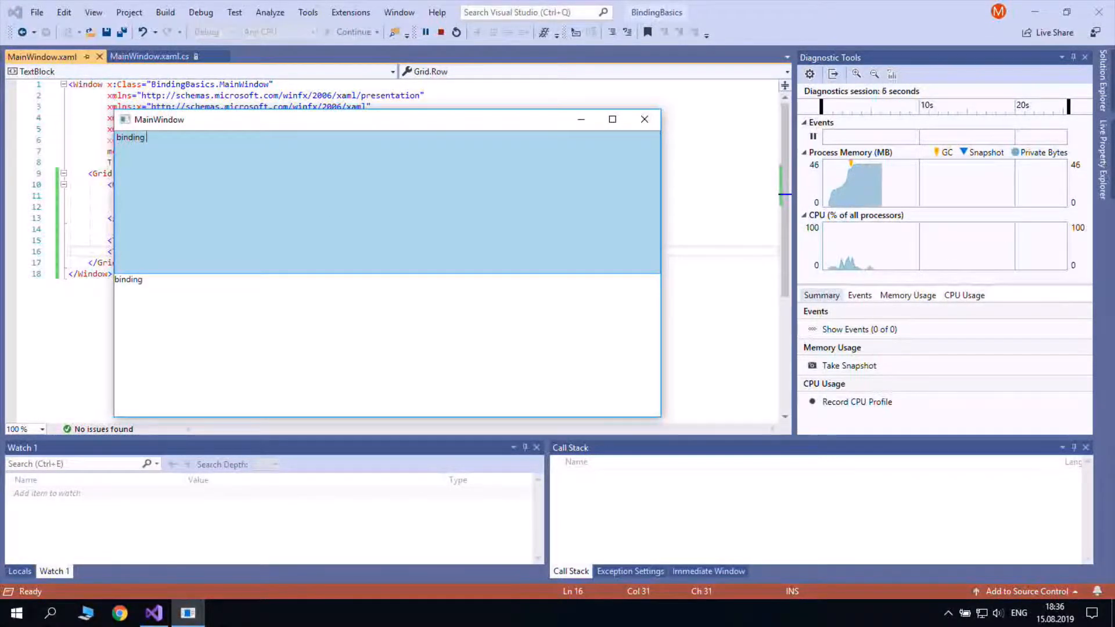
{"action": "type", "text": "works great!"}
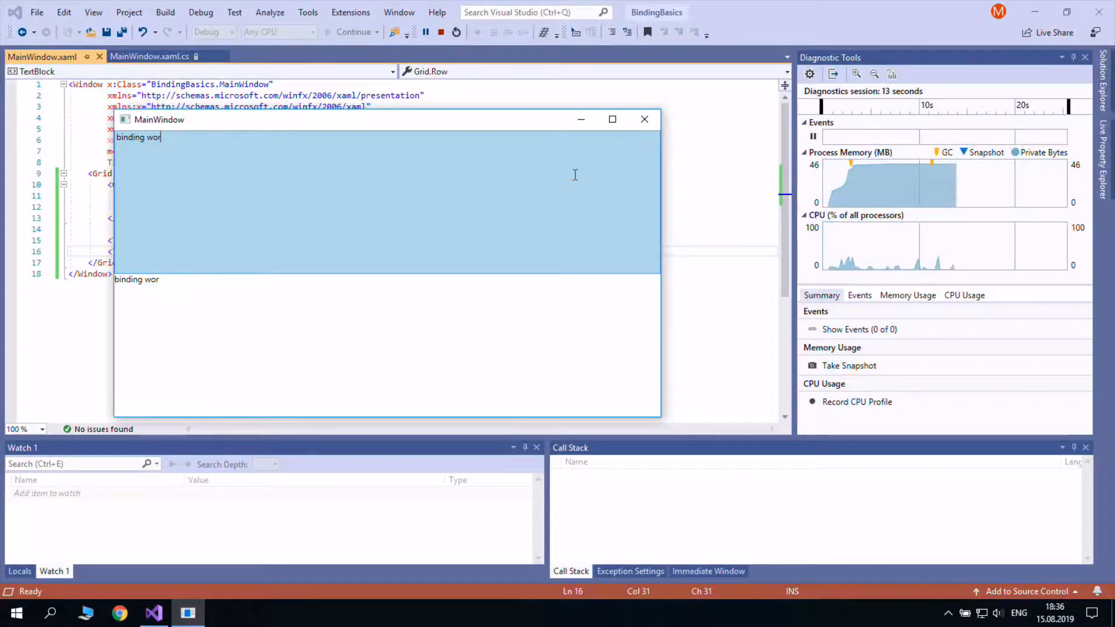
{"action": "key", "text": "BackSpace"}
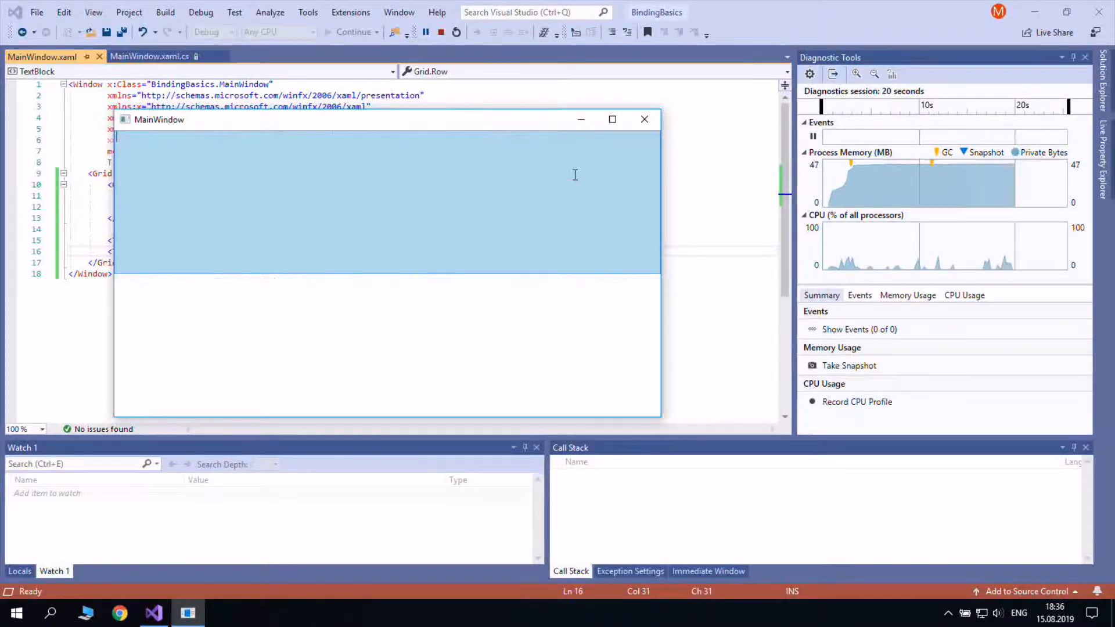
{"action": "type", "text": "qwqwqwqwqwWQWqwqw"}
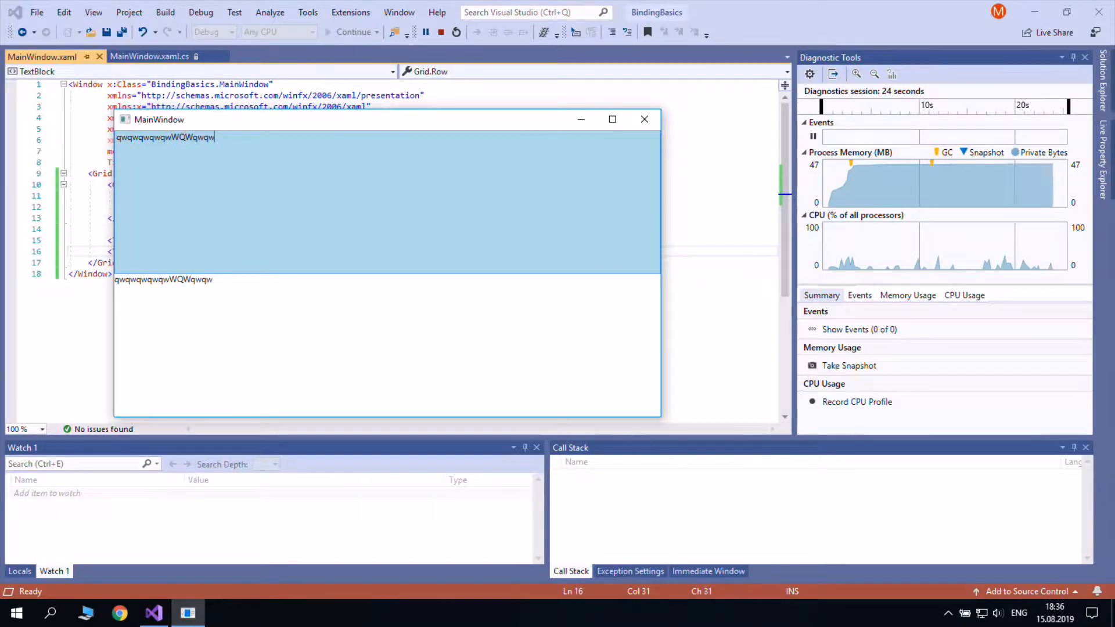
{"action": "key", "text": "Backspace"}
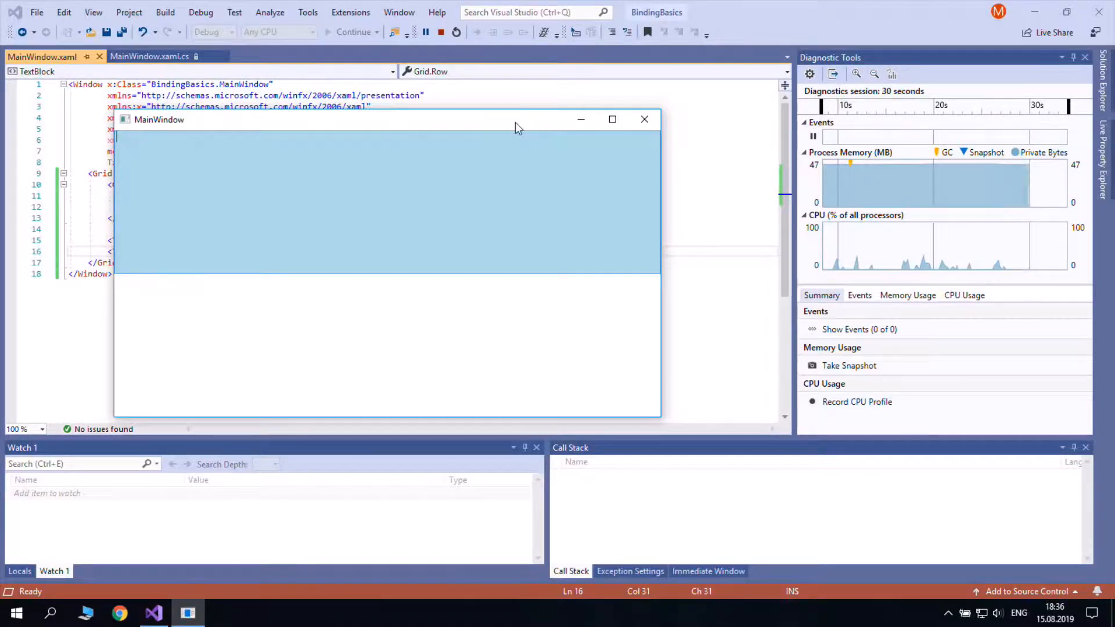
{"action": "left_click", "coordinate": [644, 118]}
{"action": "type", "text": " Text=\"{Binding ElementName=tb, Path=Text}\"/>"}
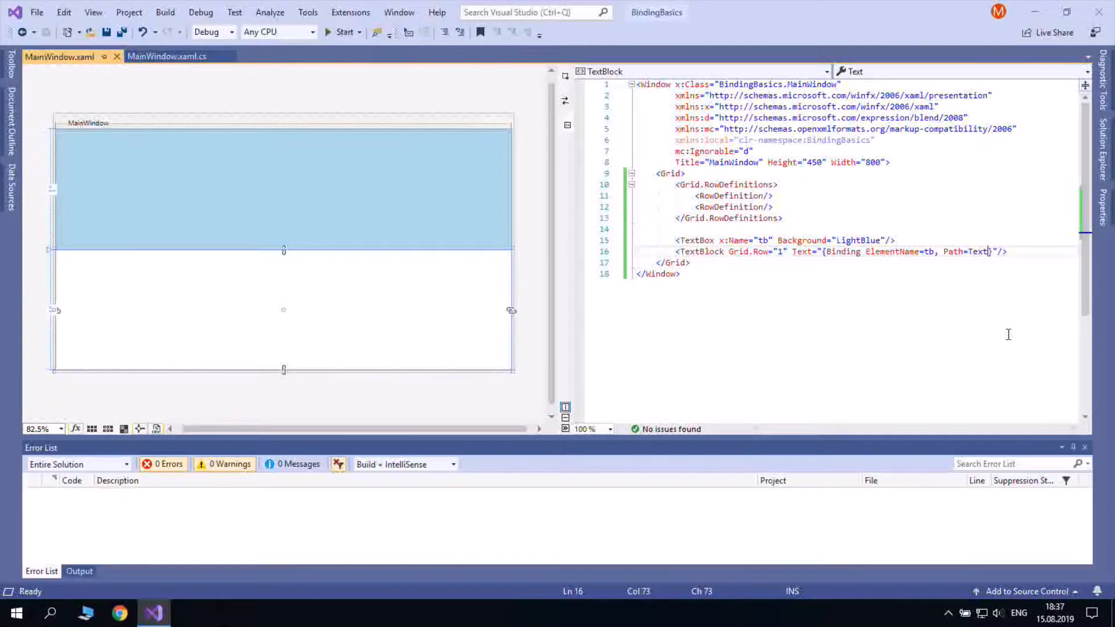
Add Mode=TwoWay to the TextBlock binding and begin typing UpdateSourceTrigger
{"action": "type", "text": ", m"}
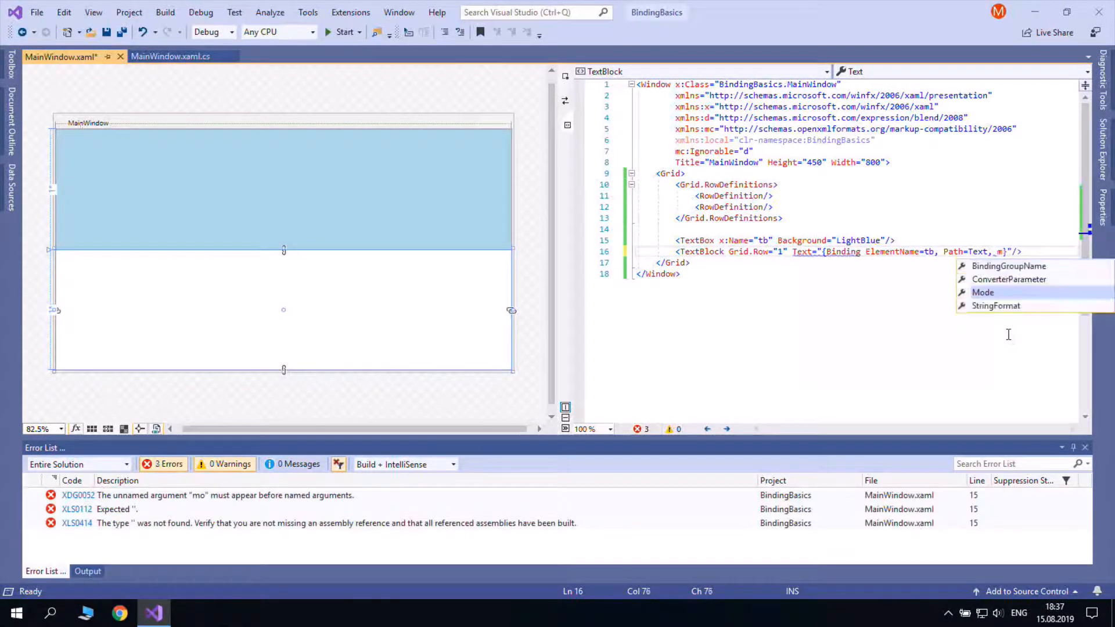
{"action": "type", "text": "rel"}
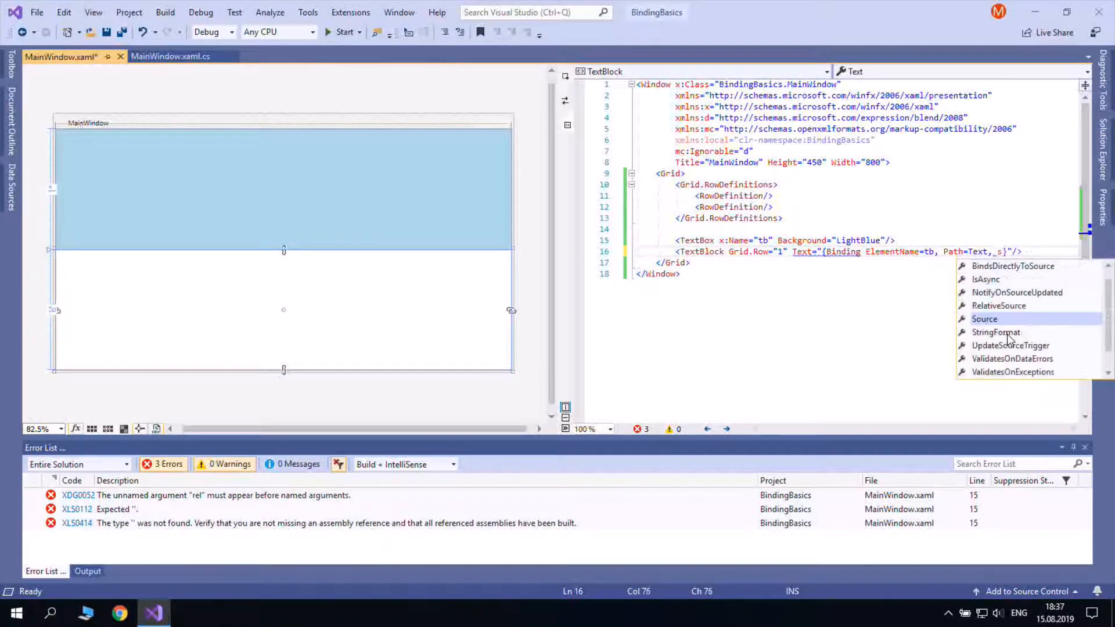
{"action": "type", "text": "ou"}
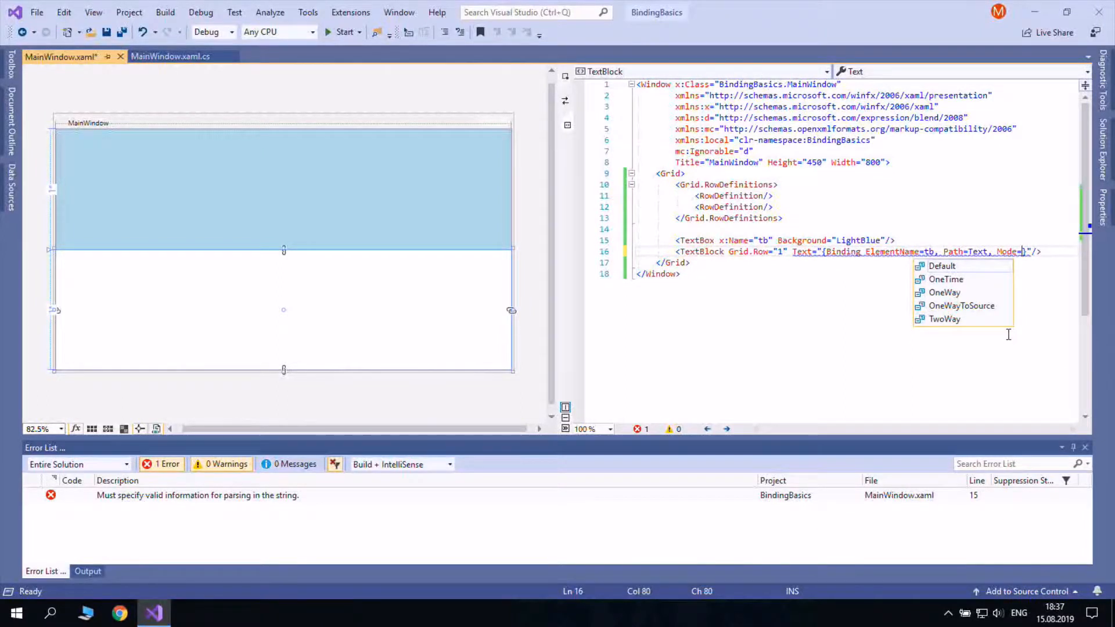
{"action": "mouse_move", "coordinate": [945, 293]}
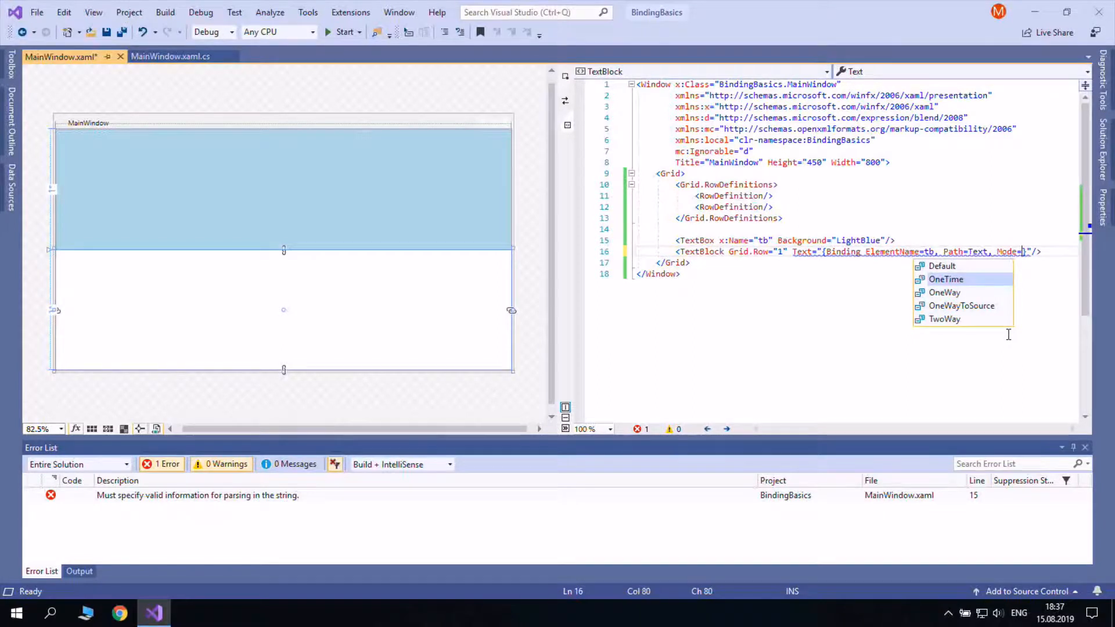
{"action": "mouse_move", "coordinate": [962, 305]}
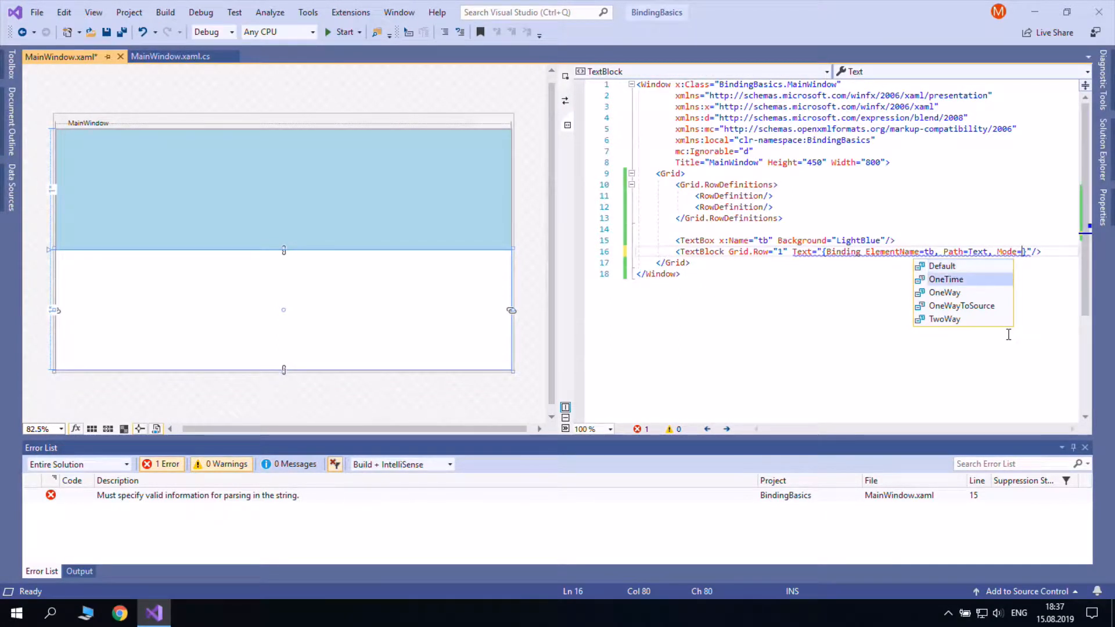
{"action": "mouse_move", "coordinate": [944, 292]}
{"action": "type", "text": "TwoWay"}
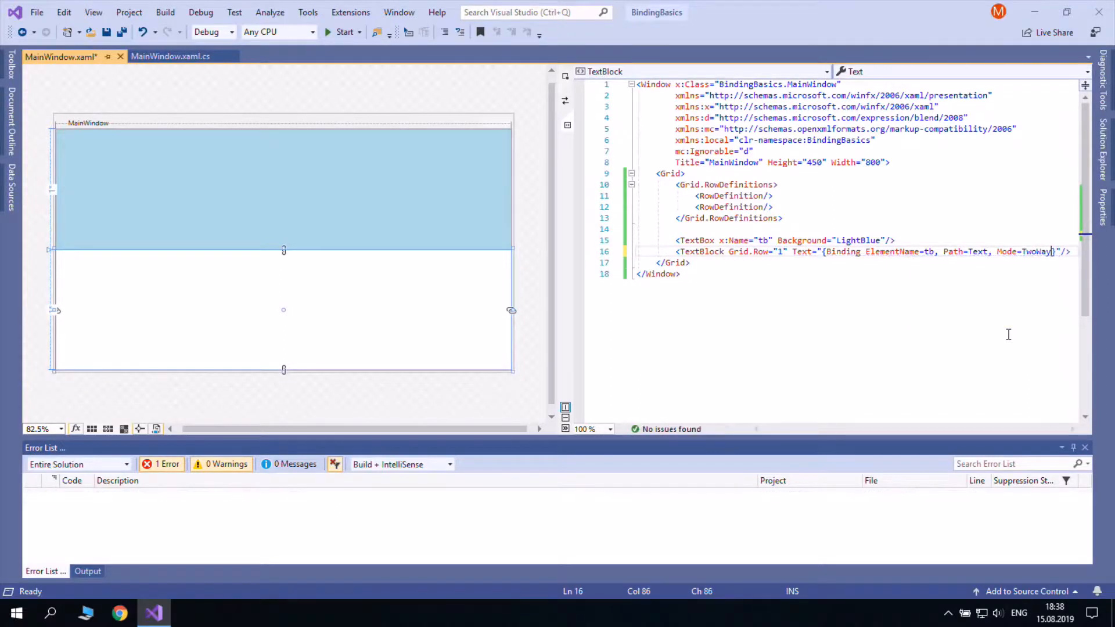
{"action": "type", "text": ", up"}
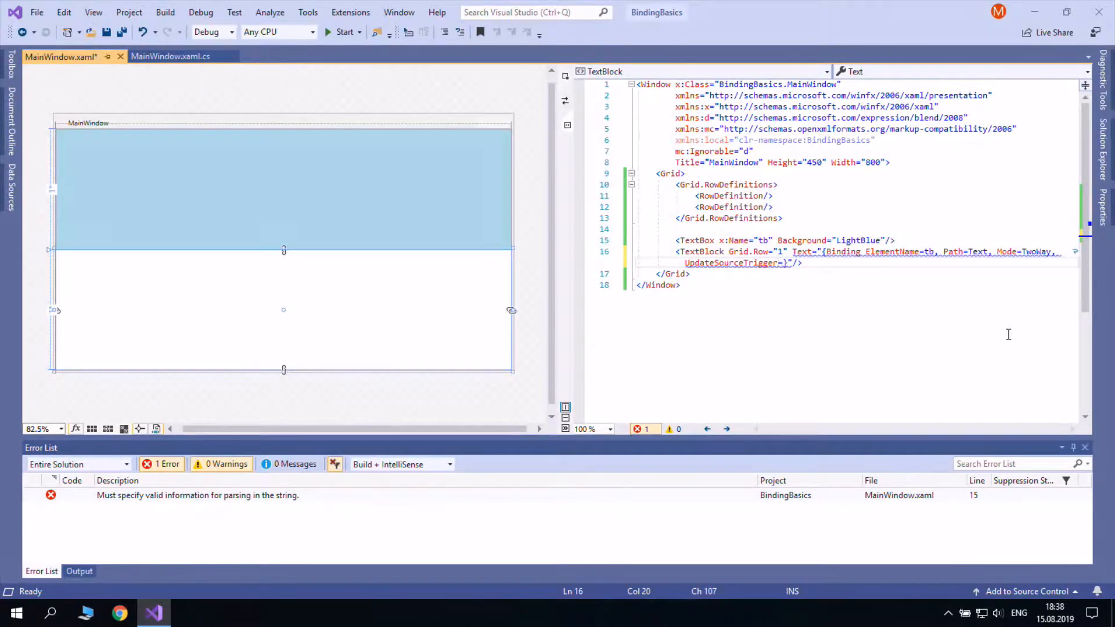
Set UpdateSourceTrigger=Default and TargetNullValue=default, then delete the TextBlock line
{"action": "type", "text": "="}
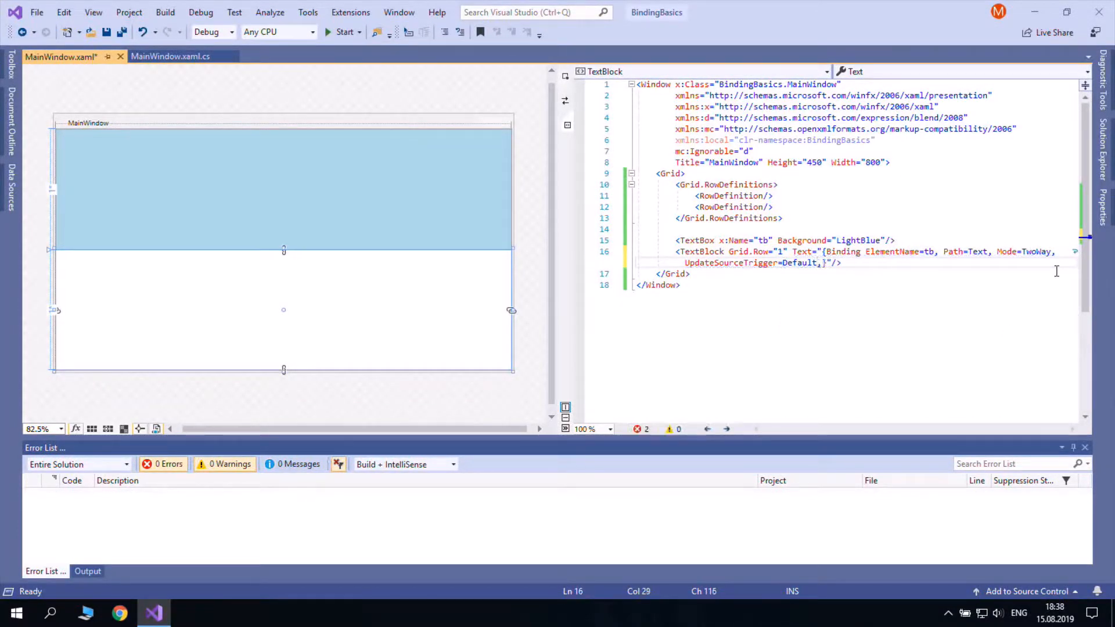
{"action": "type", "text": "ta"}
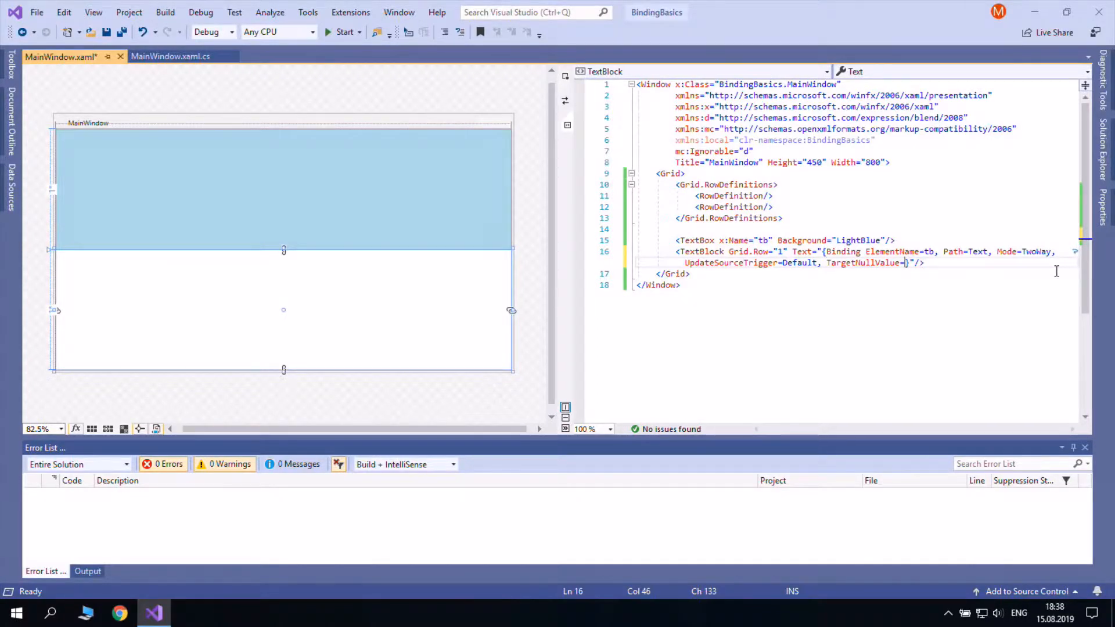
{"action": "type", "text": "d"}
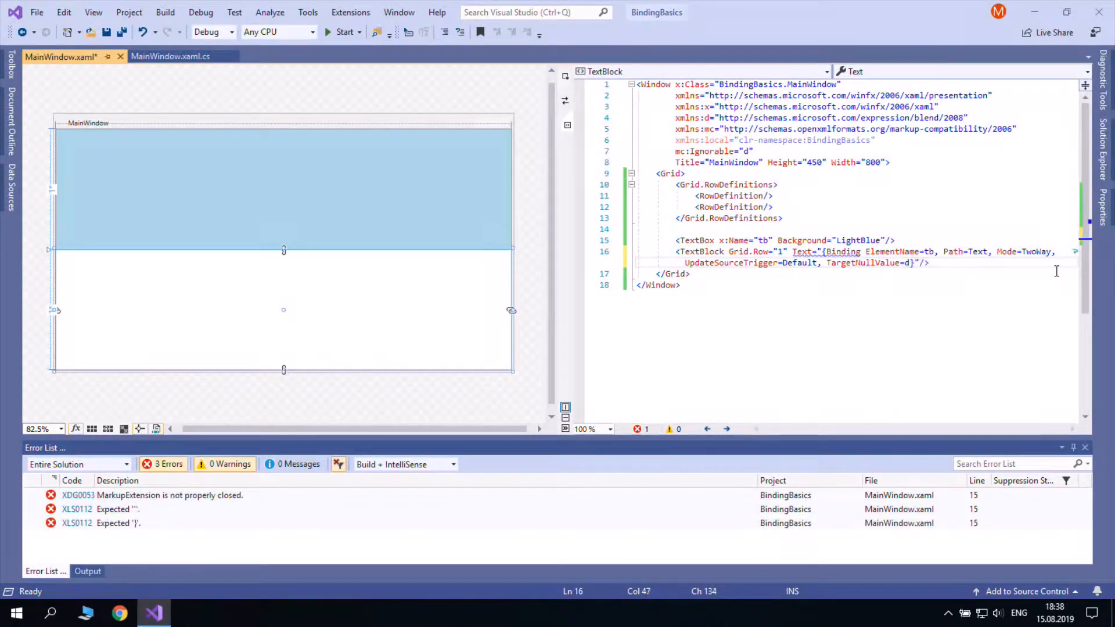
{"action": "type", "text": "efault"}
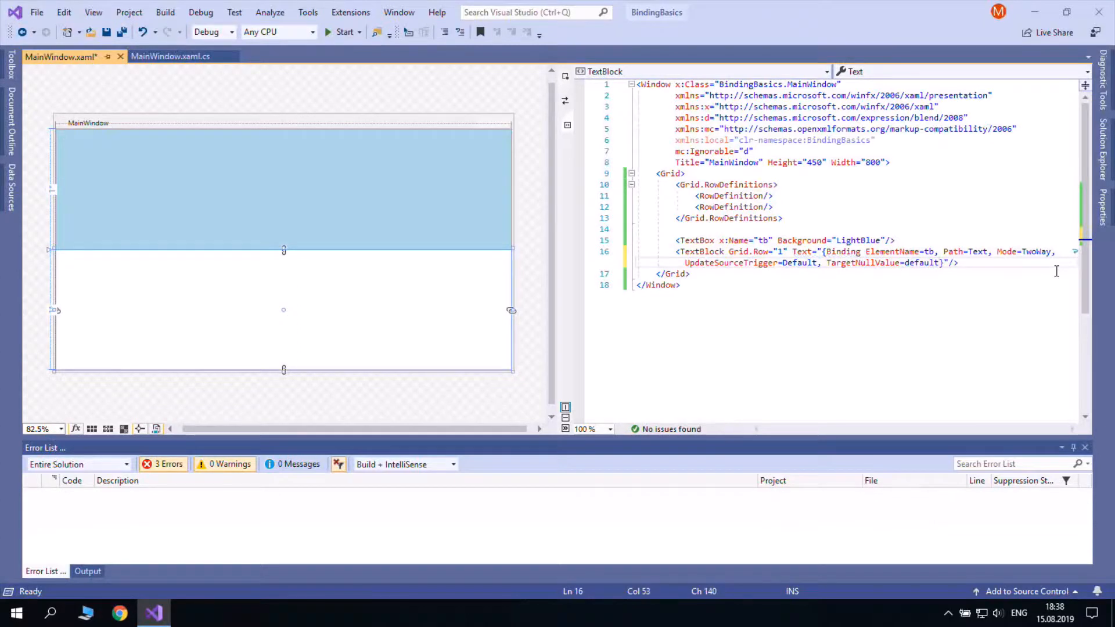
{"action": "type", "text": "rr"}
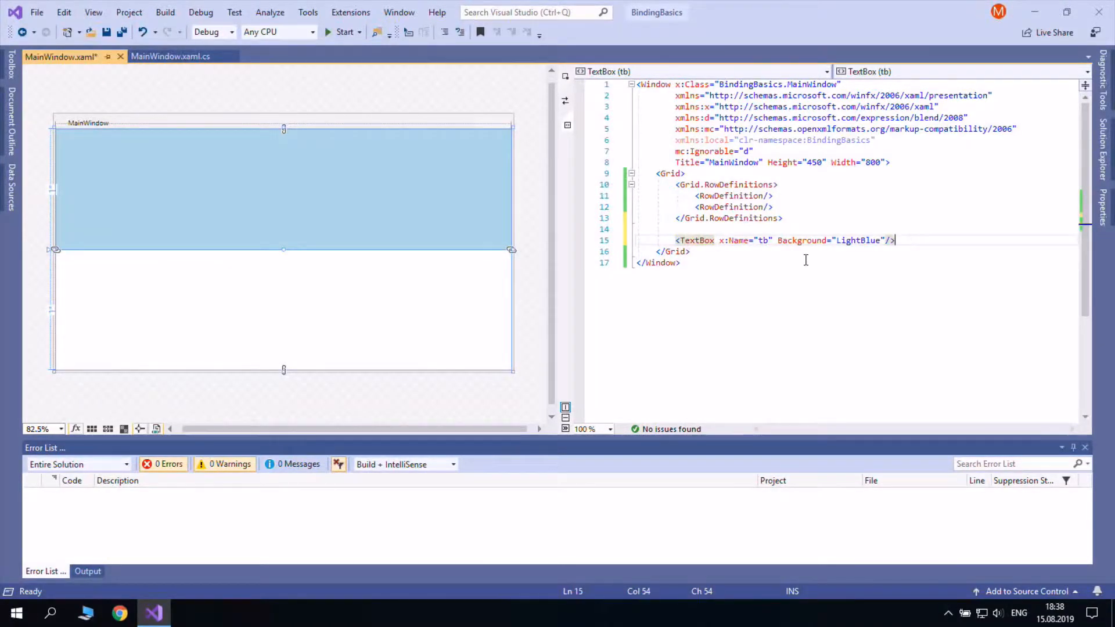
Delete the TextBox's x:Name="tb" and add an empty Text="" attribute
{"action": "double_click", "coordinate": [736, 240]}
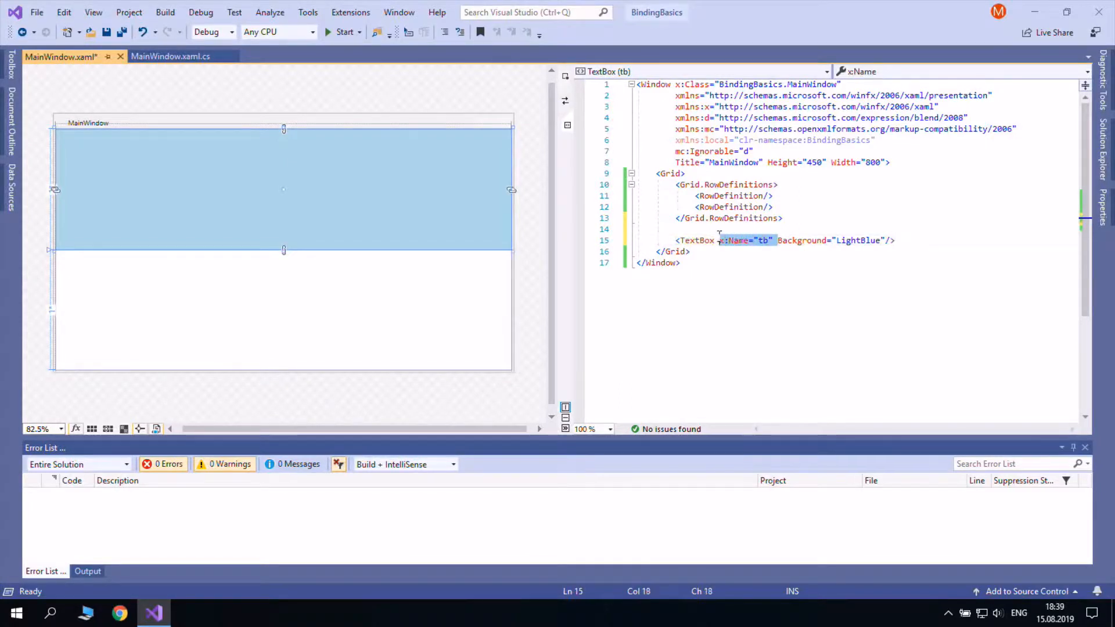
{"action": "key", "text": "Delete"}
{"action": "type", "text": " Text=\""}
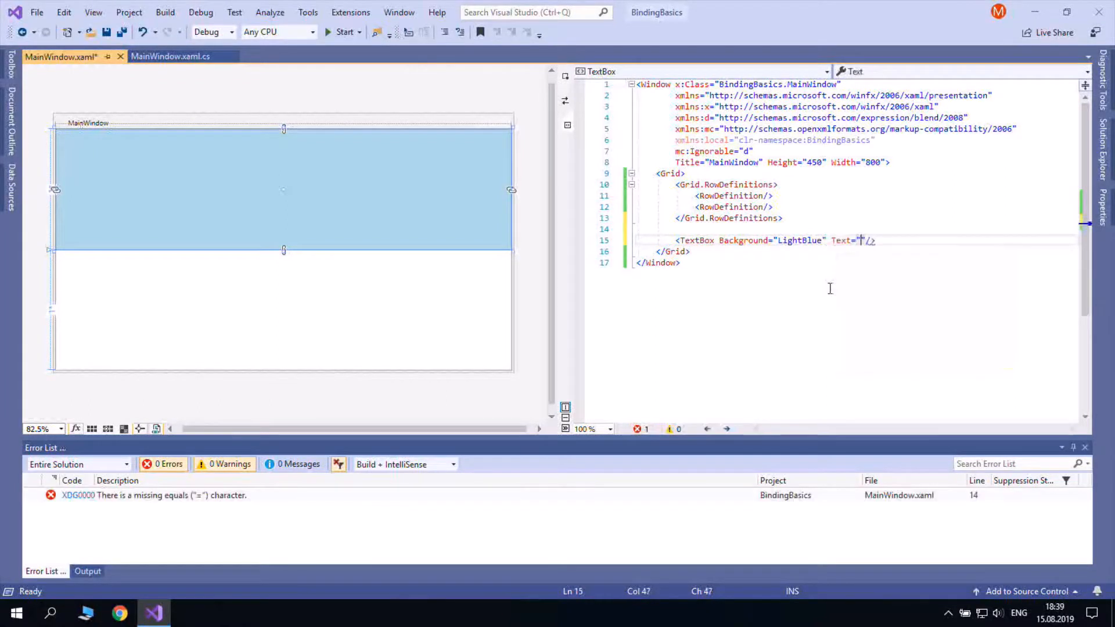
{"action": "type", "text": "\""}
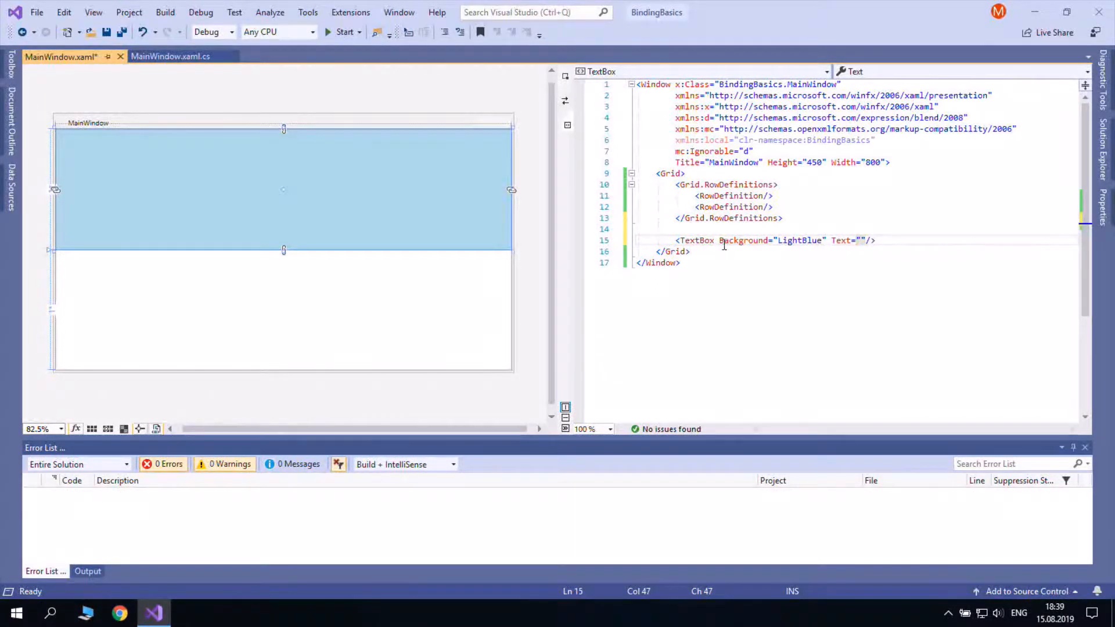
{"action": "key", "text": "Delete"}
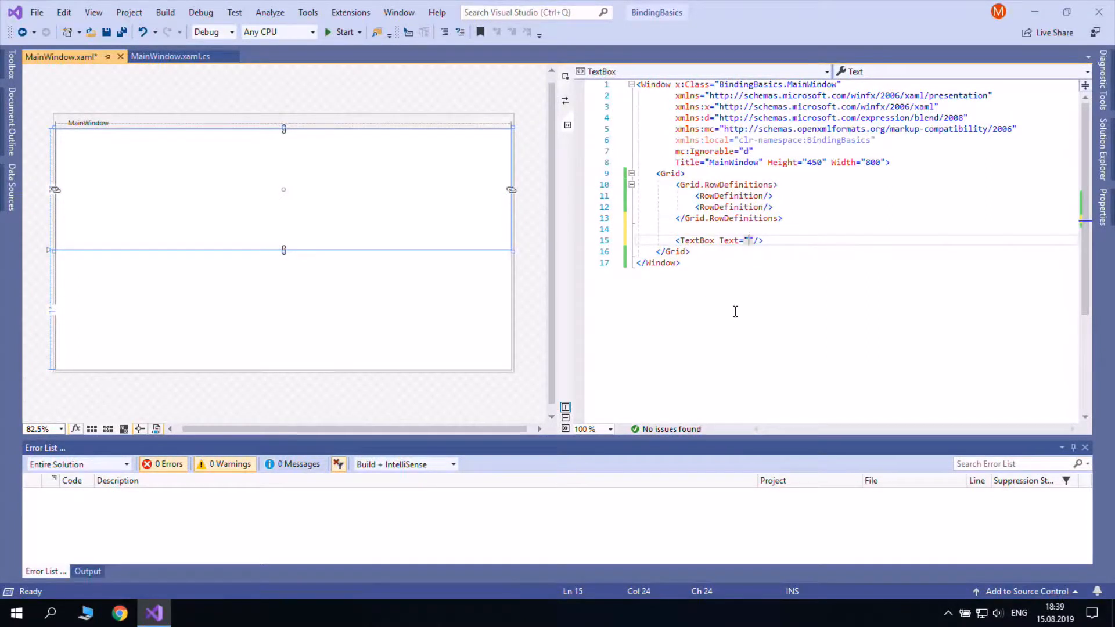
{"action": "type", "text": "{"}
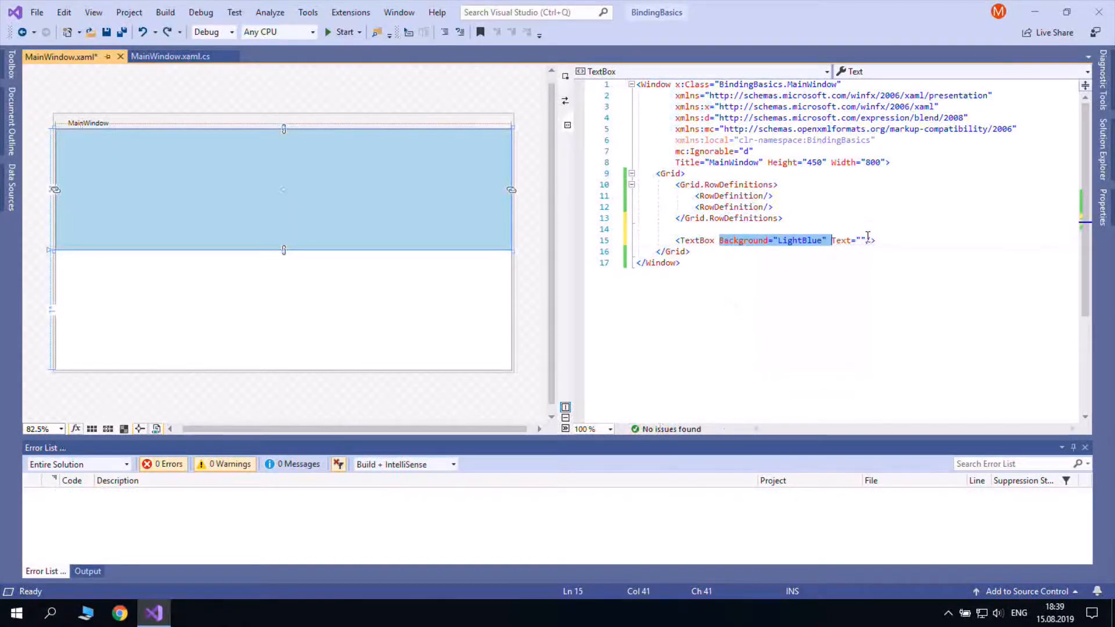
Bind the TextBox's Text to its own Background via RelativeSource Self
{"action": "type", "text": "{Binding"}
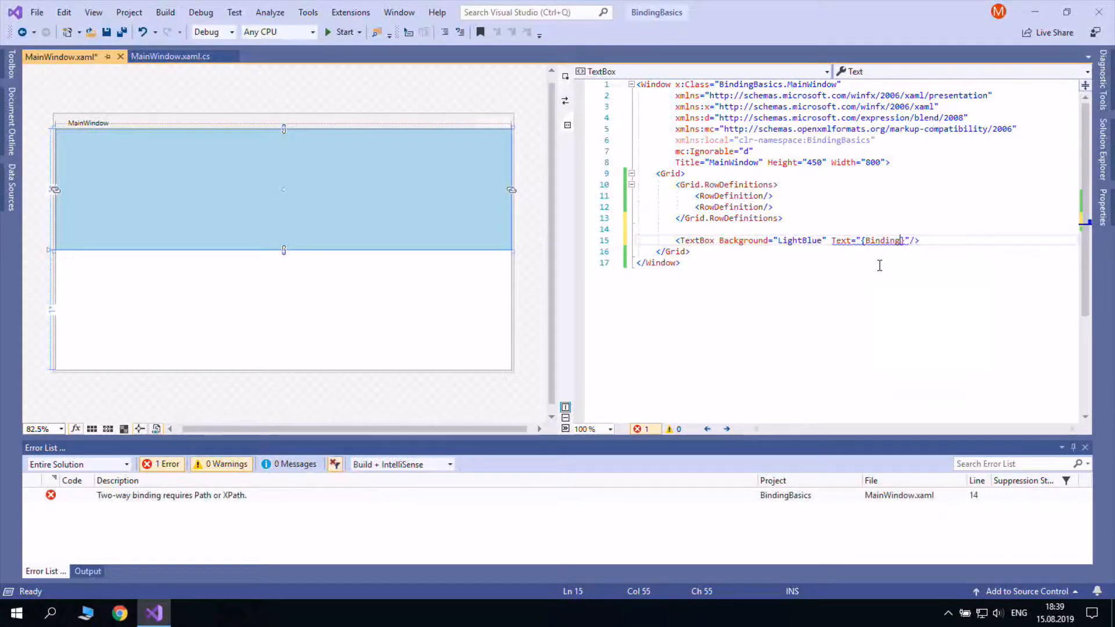
{"action": "type", "text": "RelativeSource="}
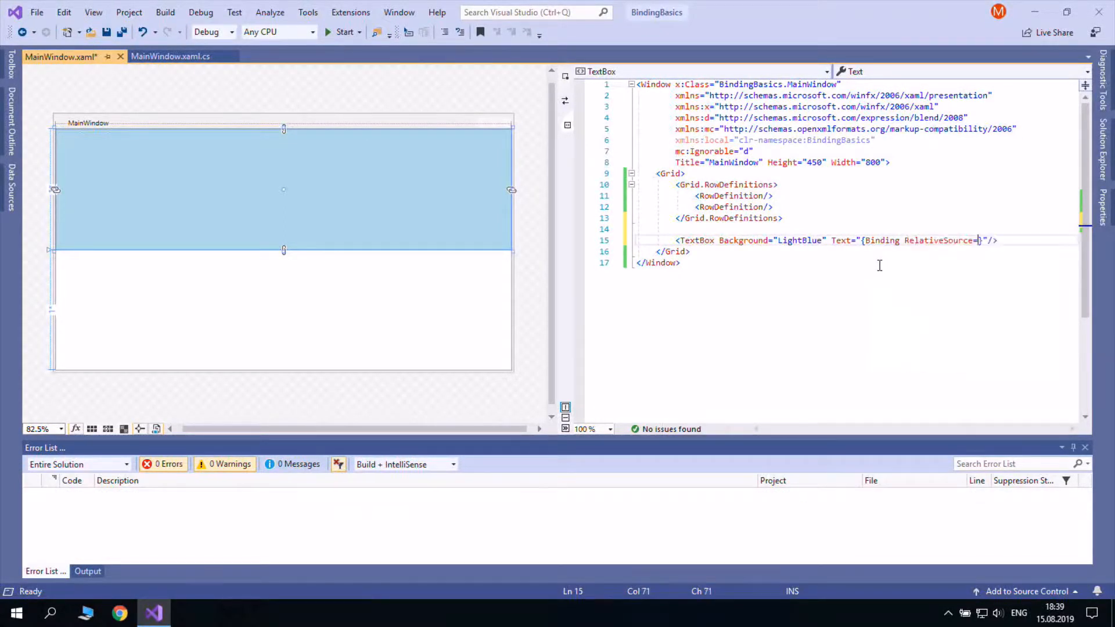
{"action": "type", "text": "RelativeSource"}
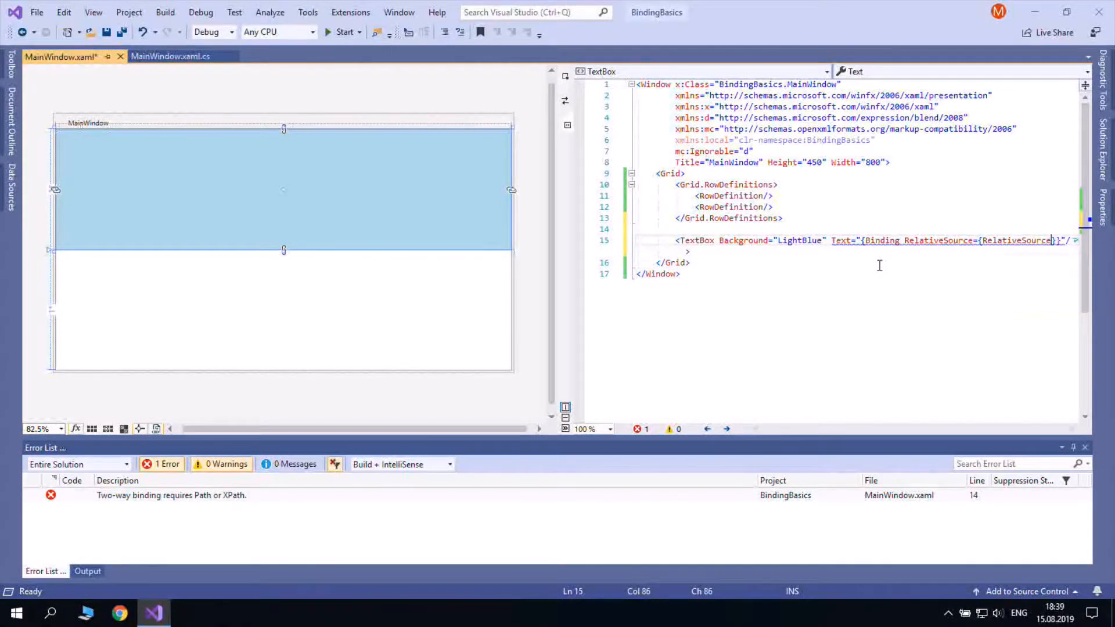
{"action": "type", "text": "Mode=s"}
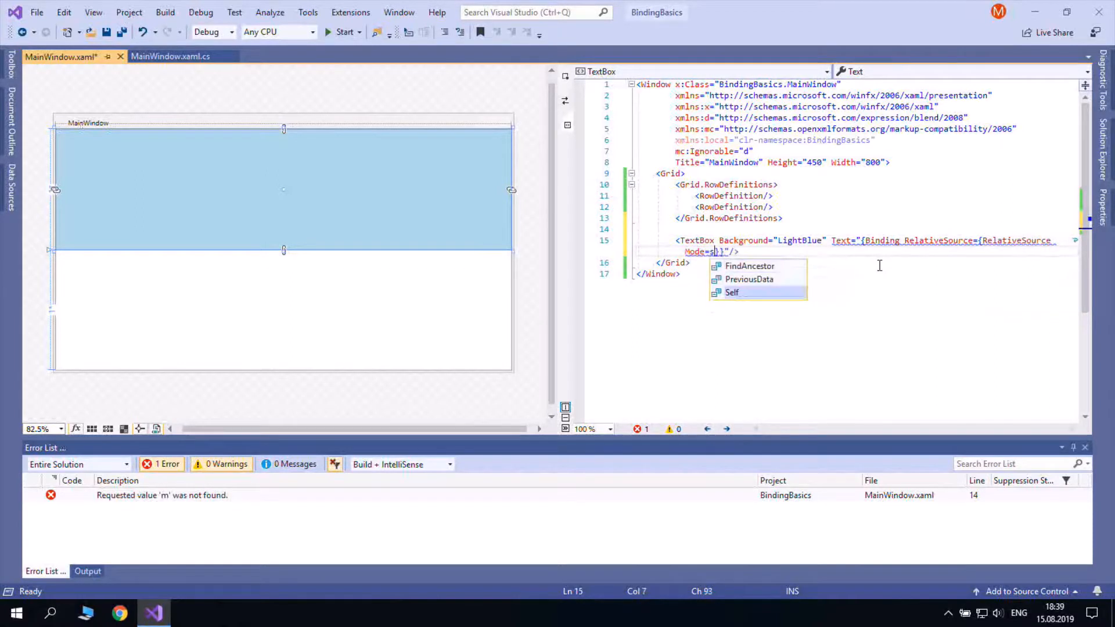
{"action": "type", "text": "s"}
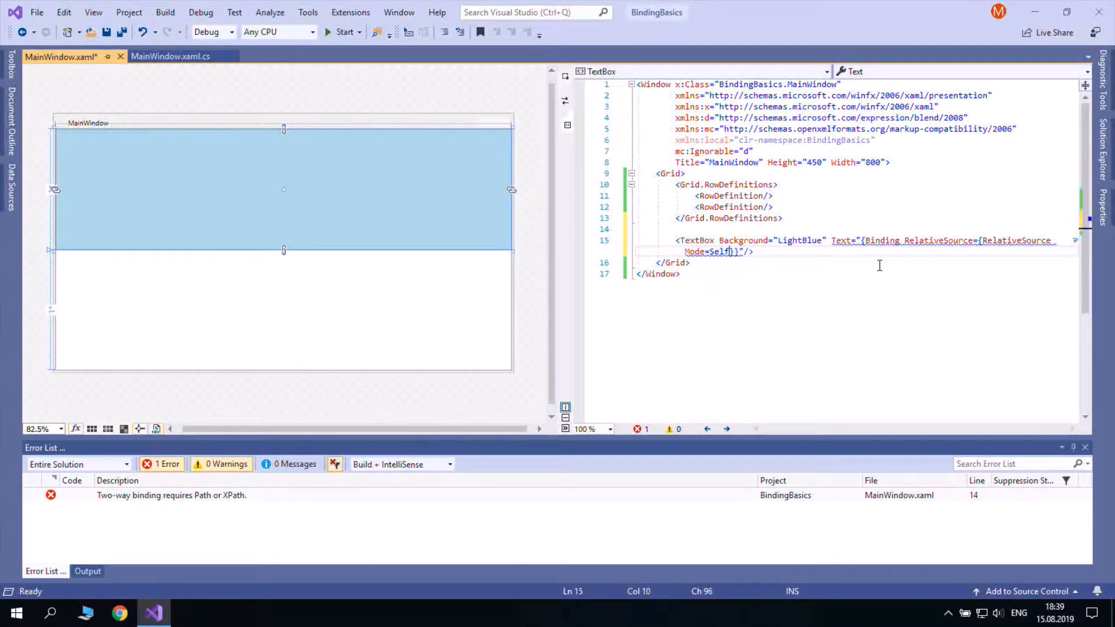
{"action": "type", "text": ", Path="}
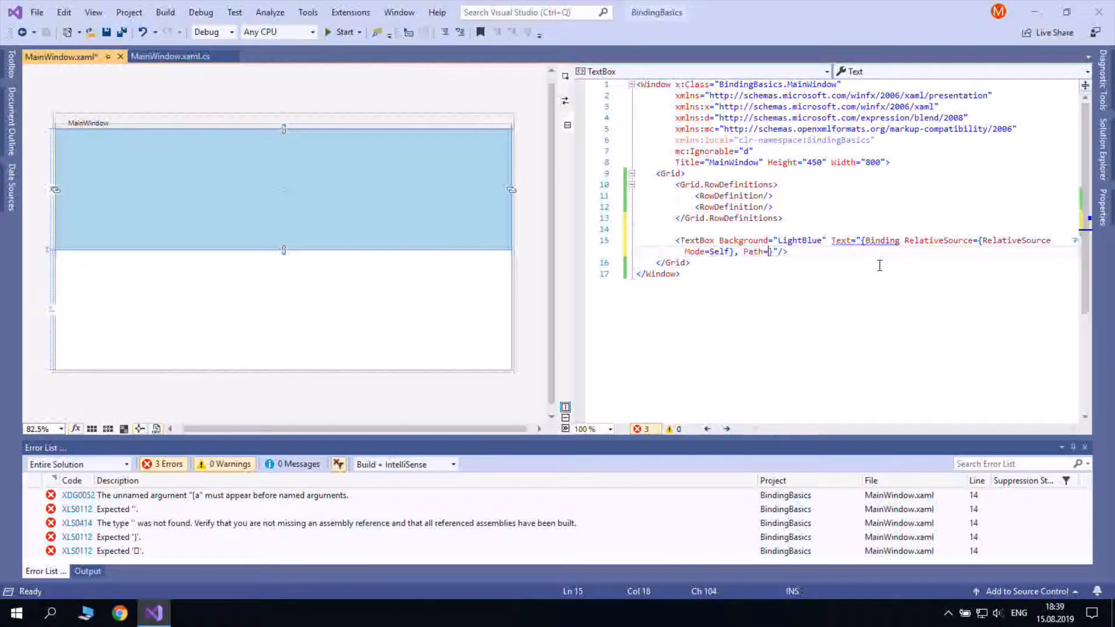
{"action": "type", "text": "ba"}
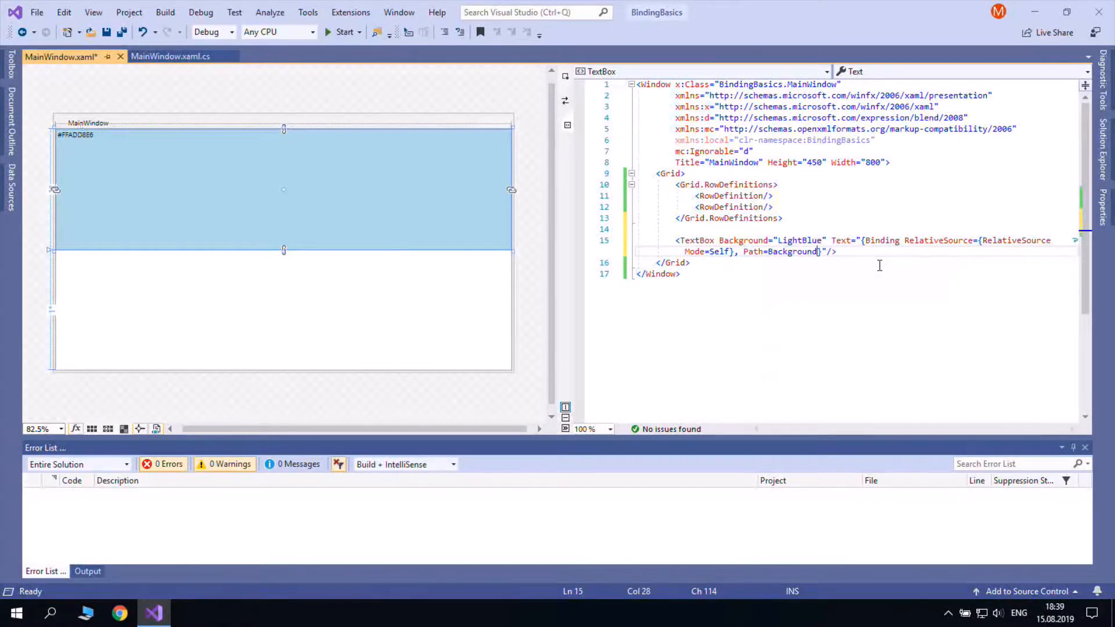
Make the binding TwoWay with a PropertyChanged trigger and save MainWindow.xaml
{"action": "type", "text": ", Mode="}
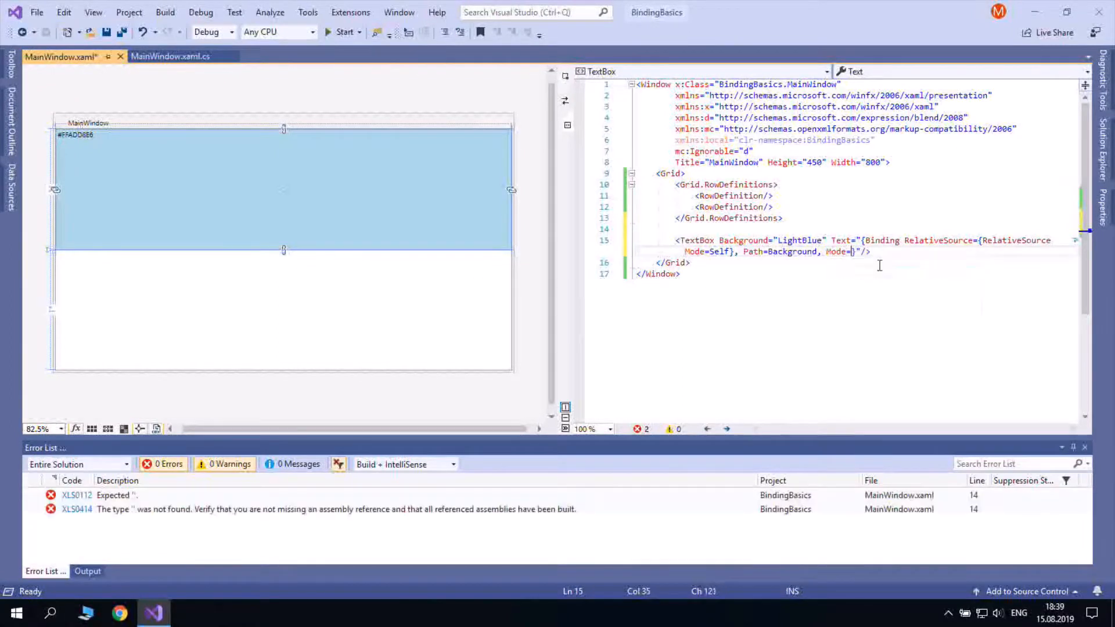
{"action": "type", "text": "TwoWay,"}
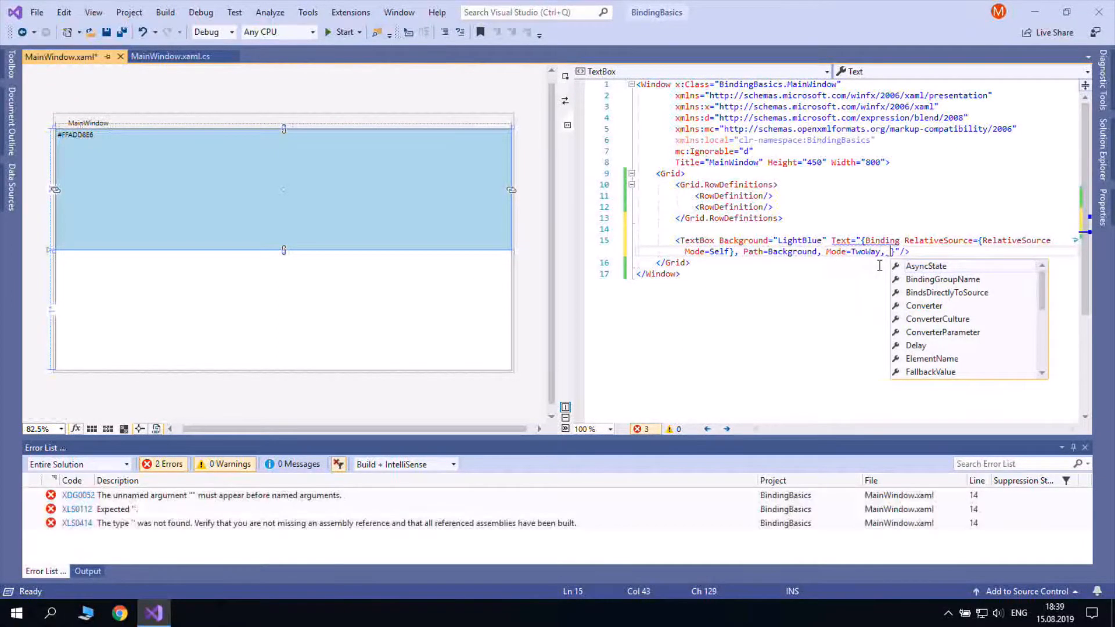
{"action": "type", "text": "UpdateSourceTrigger="}
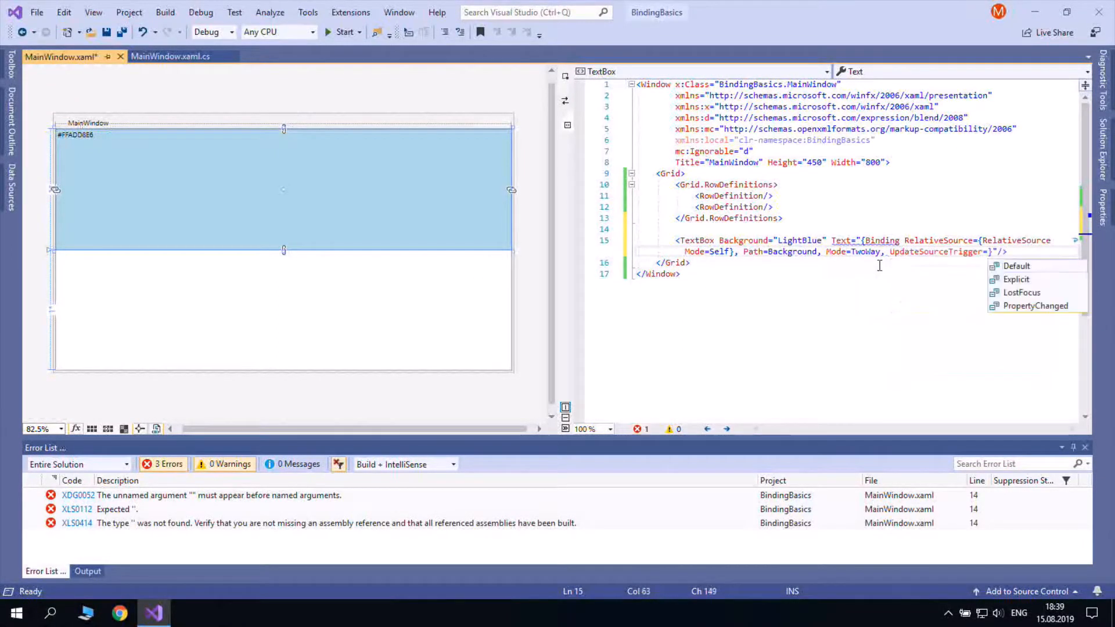
{"action": "left_click", "coordinate": [1035, 305]}
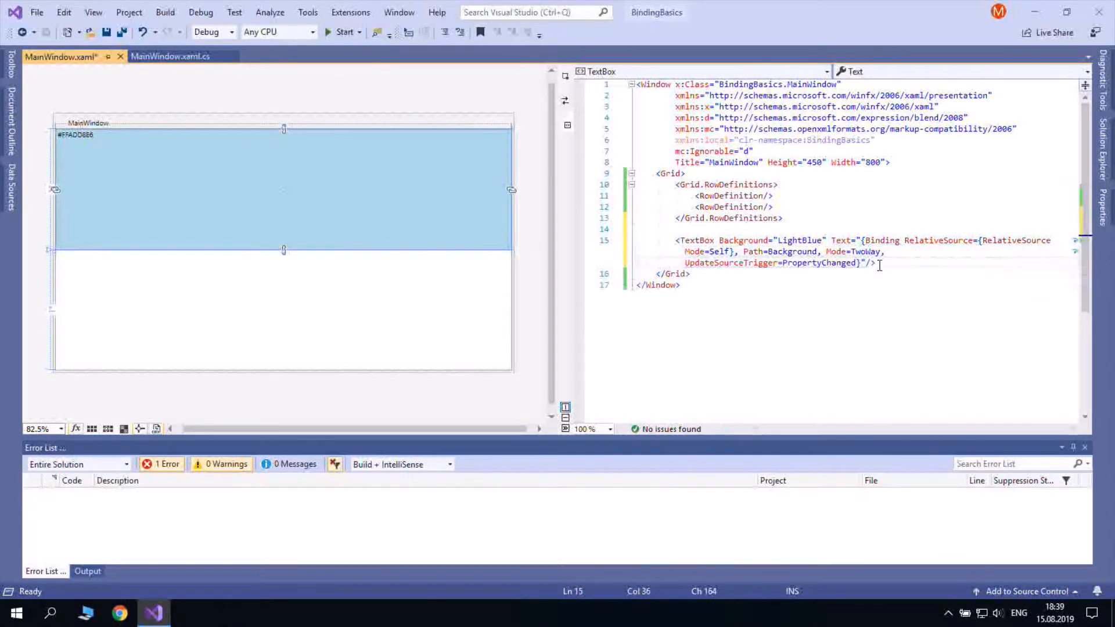
{"action": "key", "text": "ctrl+s"}
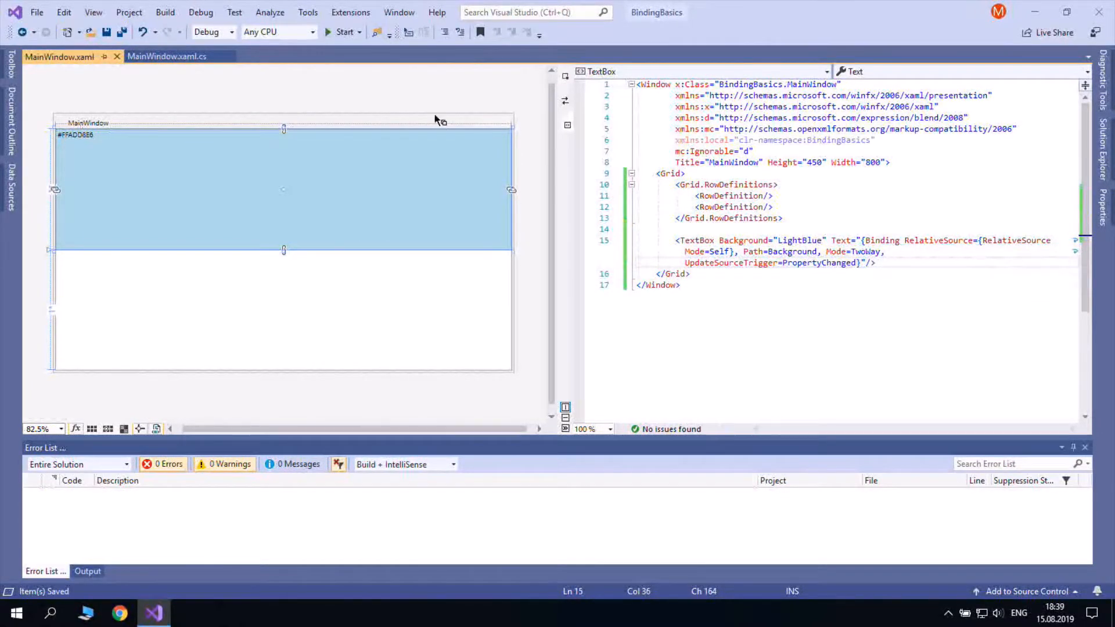
{"action": "left_click", "coordinate": [343, 32]}
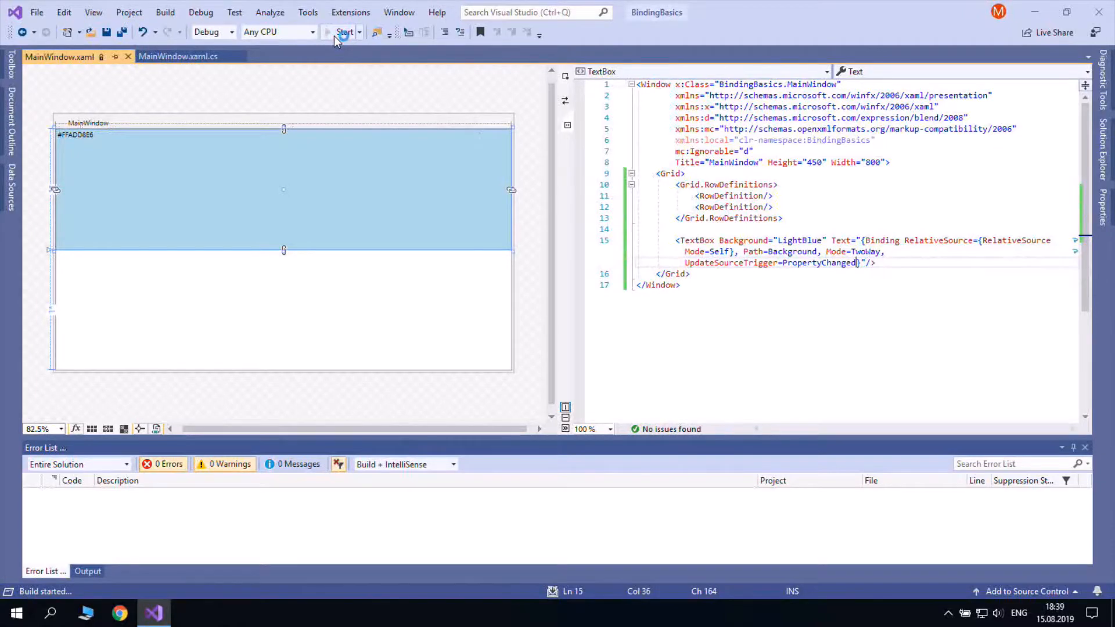
{"action": "left_click", "coordinate": [344, 32]}
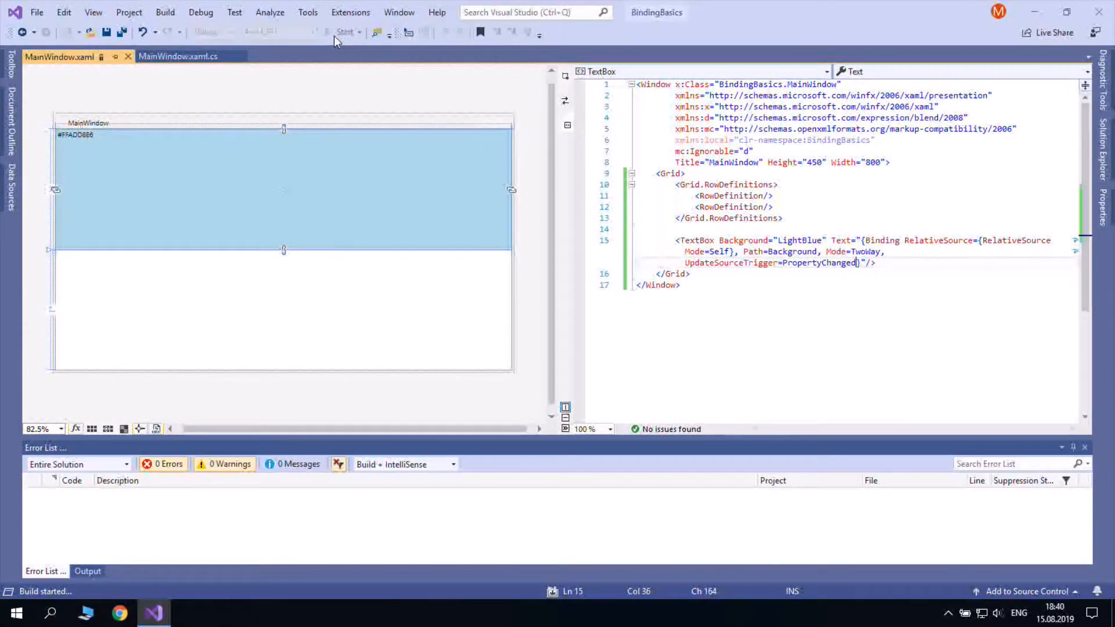
{"action": "left_click", "coordinate": [344, 32]}
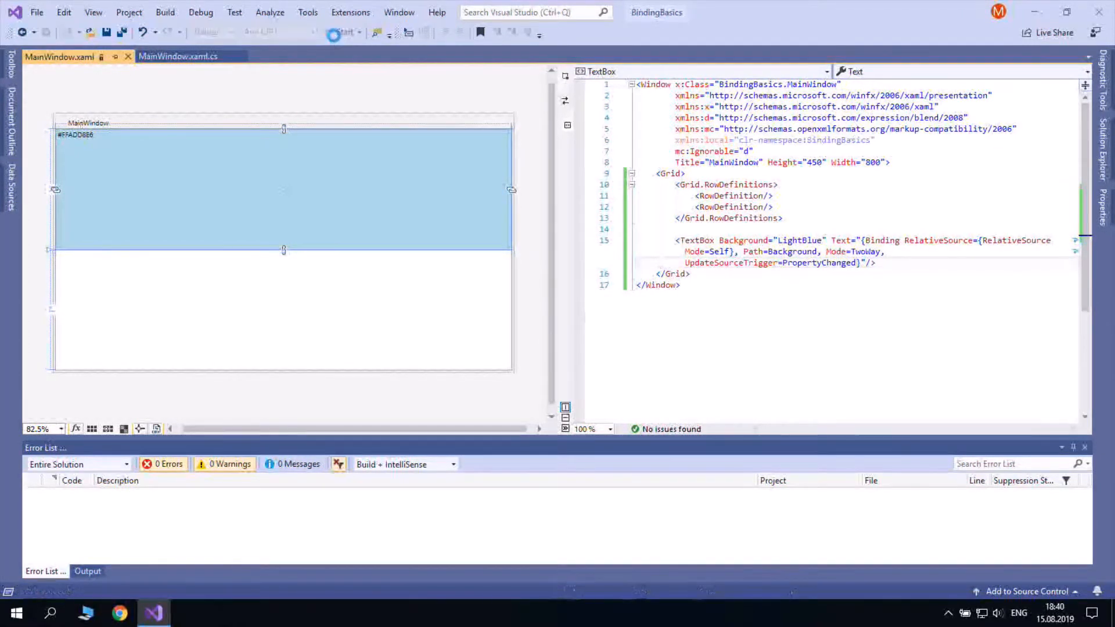
{"action": "left_click", "coordinate": [344, 33]}
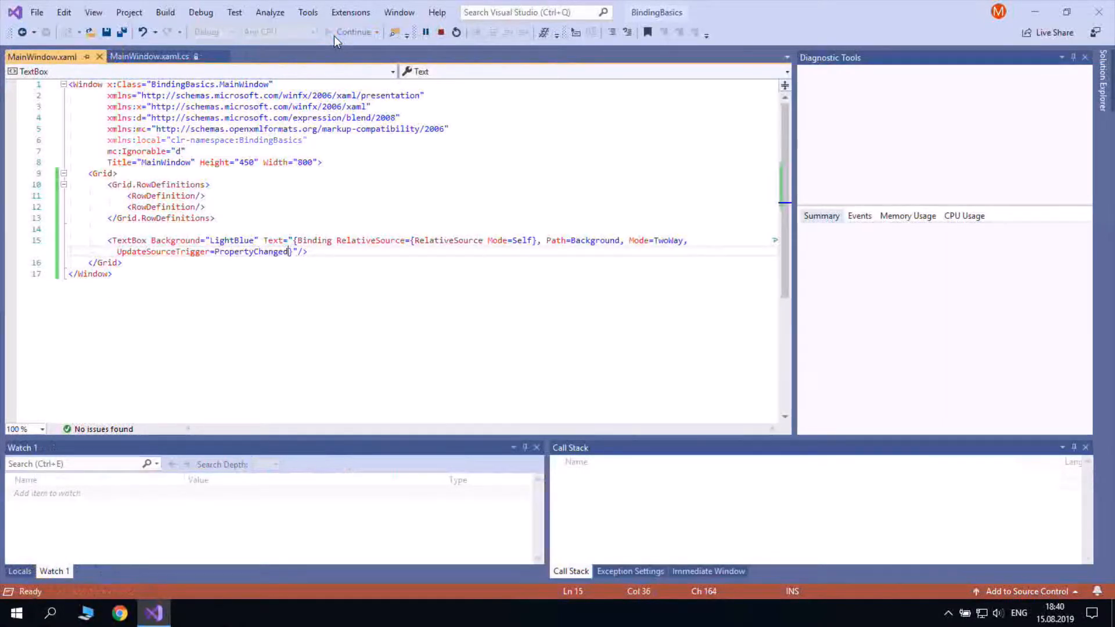
{"action": "left_click", "coordinate": [354, 32]}
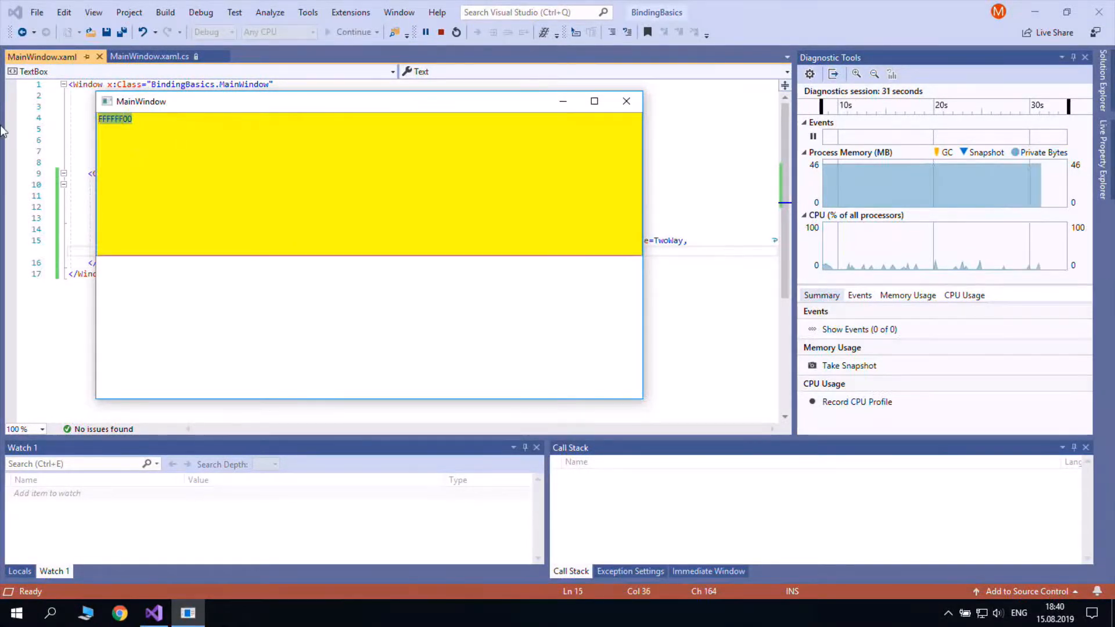
{"action": "type", "text": "qwe"}
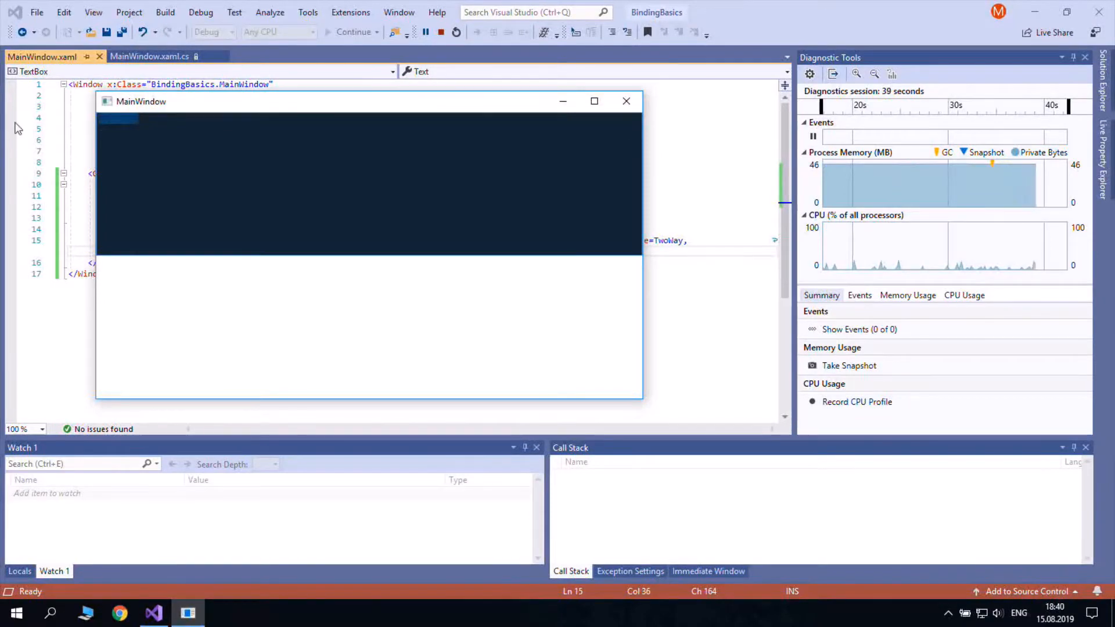
{"action": "left_click", "coordinate": [456, 32]}
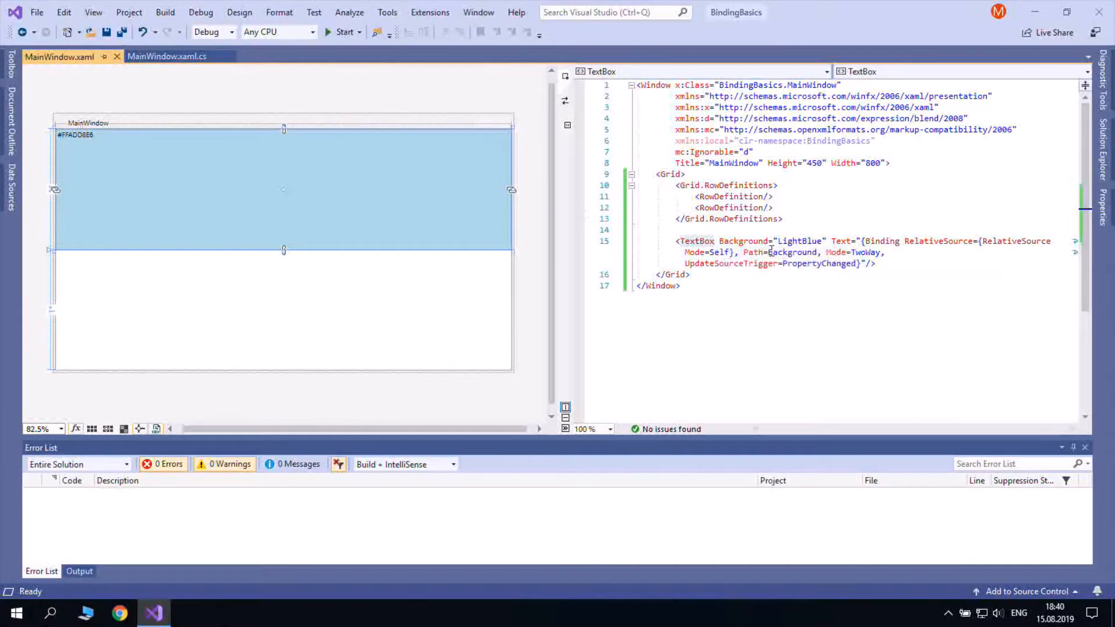
Set the Grid's Background to LightGreen using IntelliSense
{"action": "left_click", "coordinate": [677, 174]}
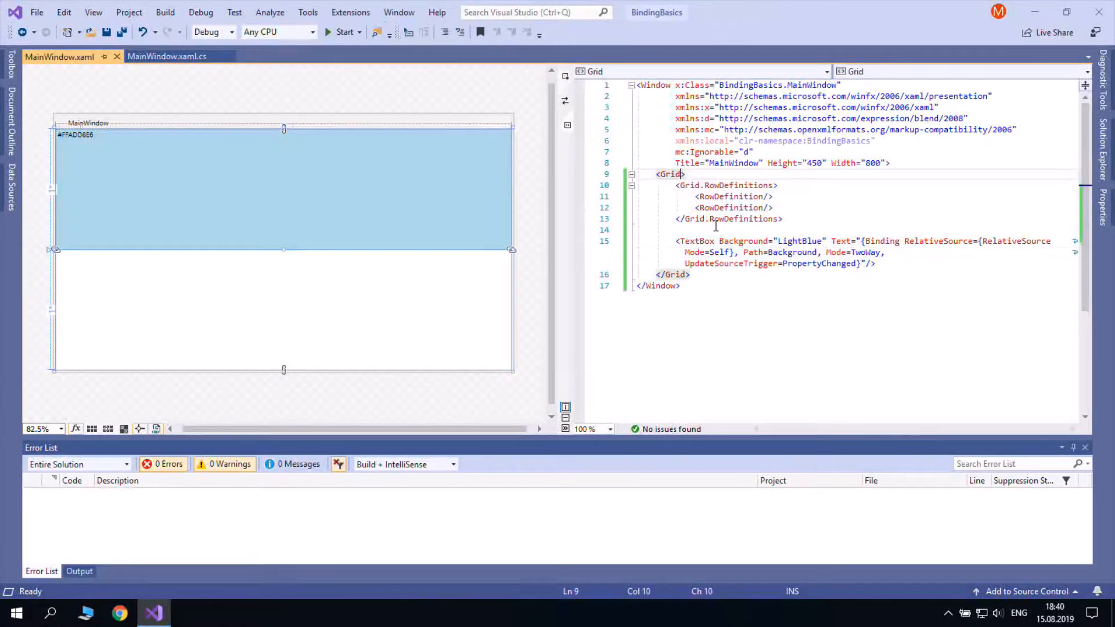
{"action": "type", "text": "Background=\"\""}
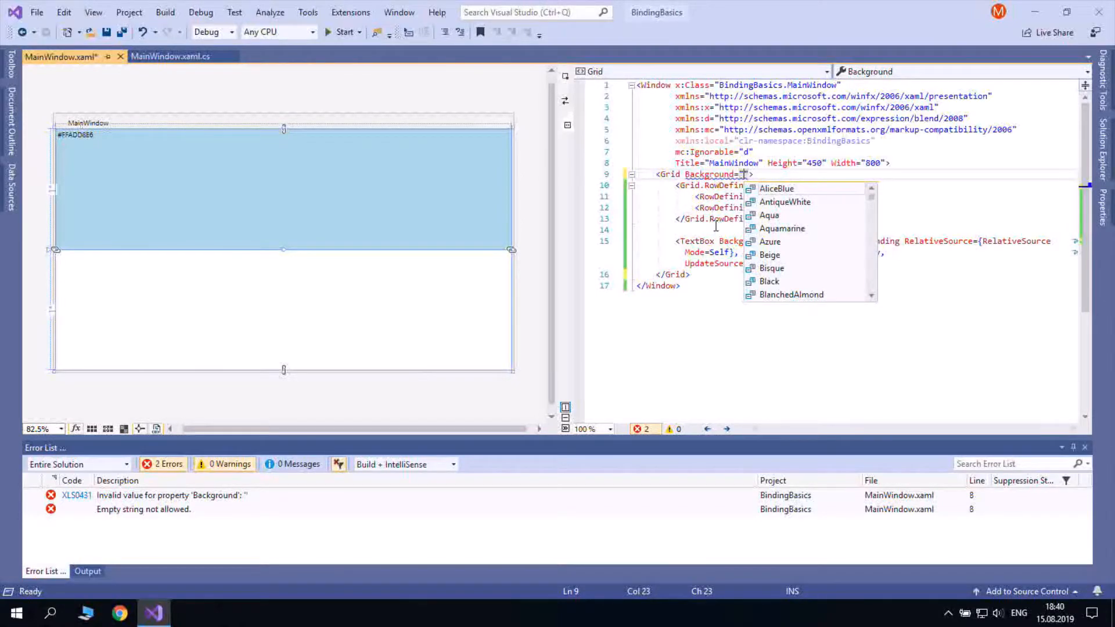
{"action": "type", "text": "lights"}
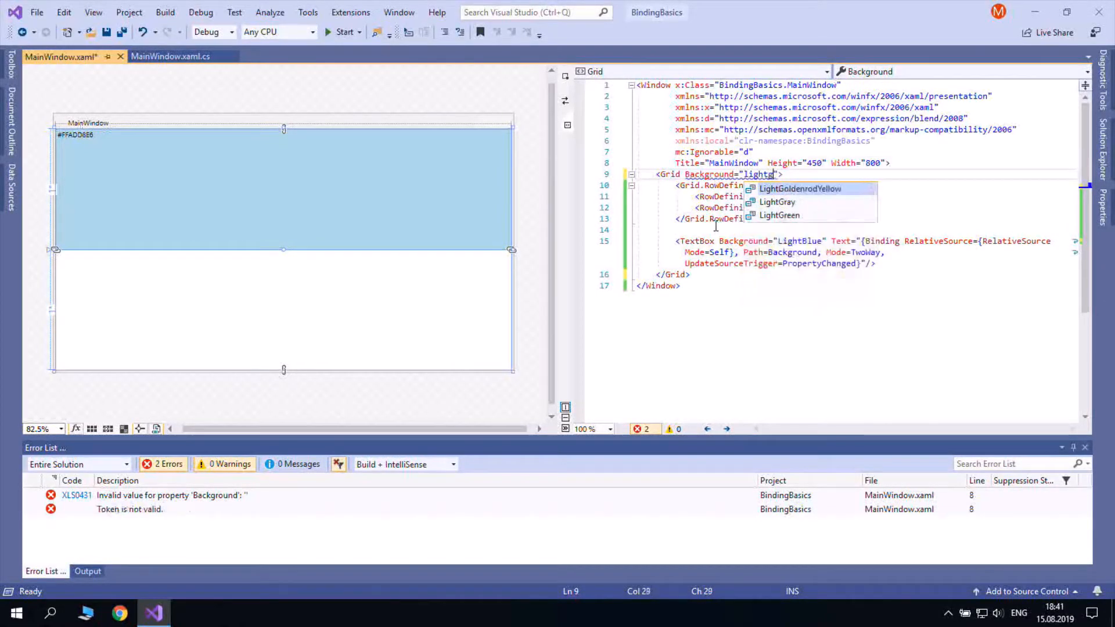
{"action": "left_click", "coordinate": [779, 215]}
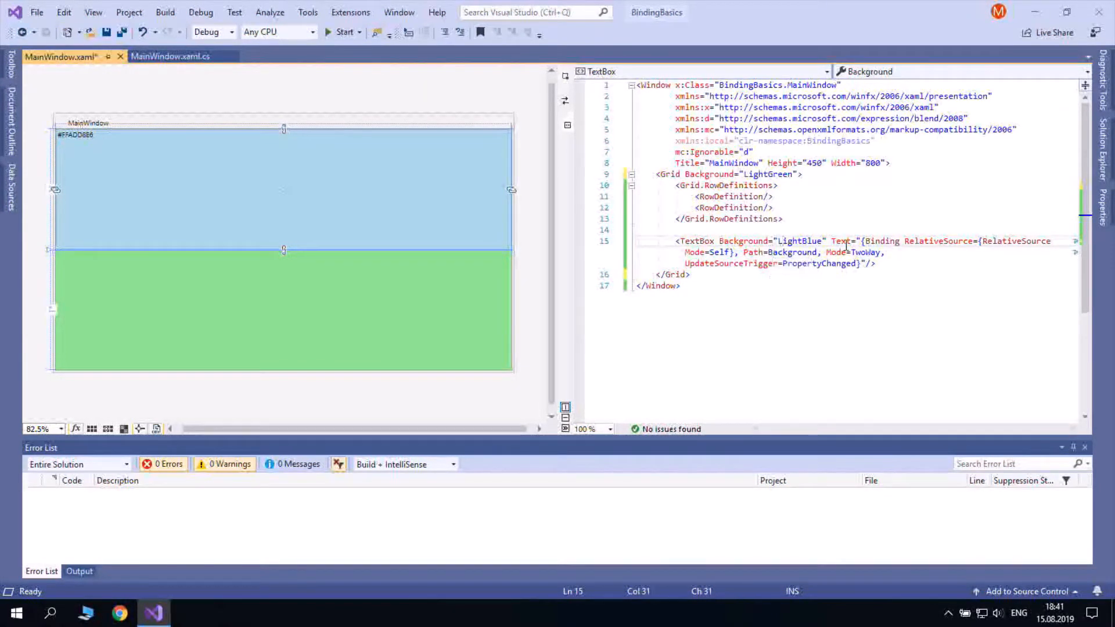
{"action": "mouse_move", "coordinate": [696, 241]}
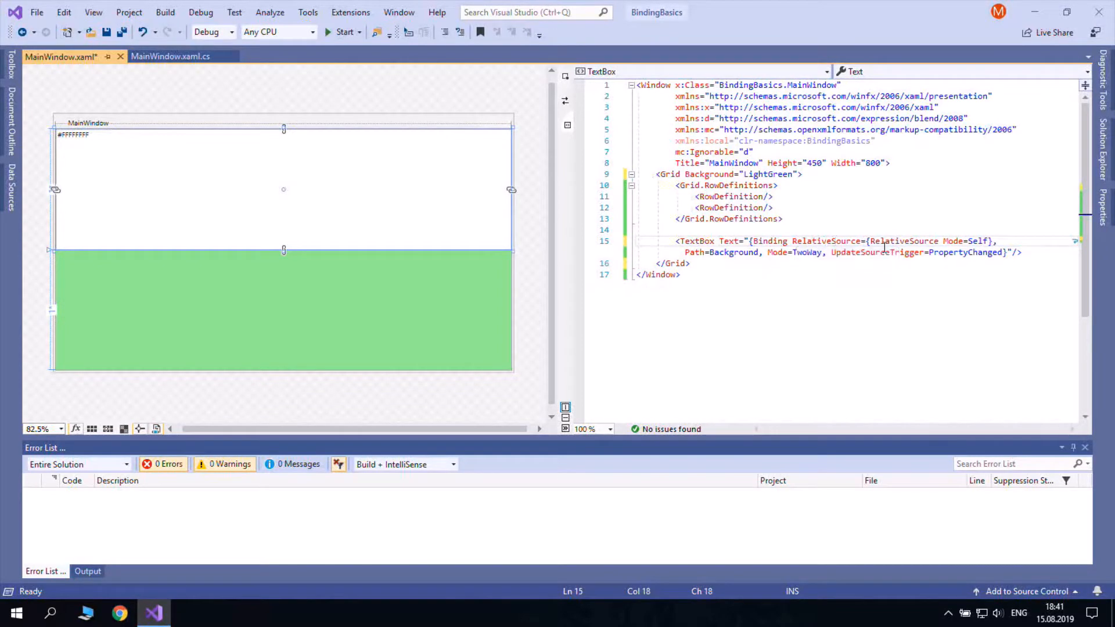
Switch the binding to Mode=FindAncestor with AncestorType={x:Type Grid}, then start the app
{"action": "type", "text": "FindAncestor"}
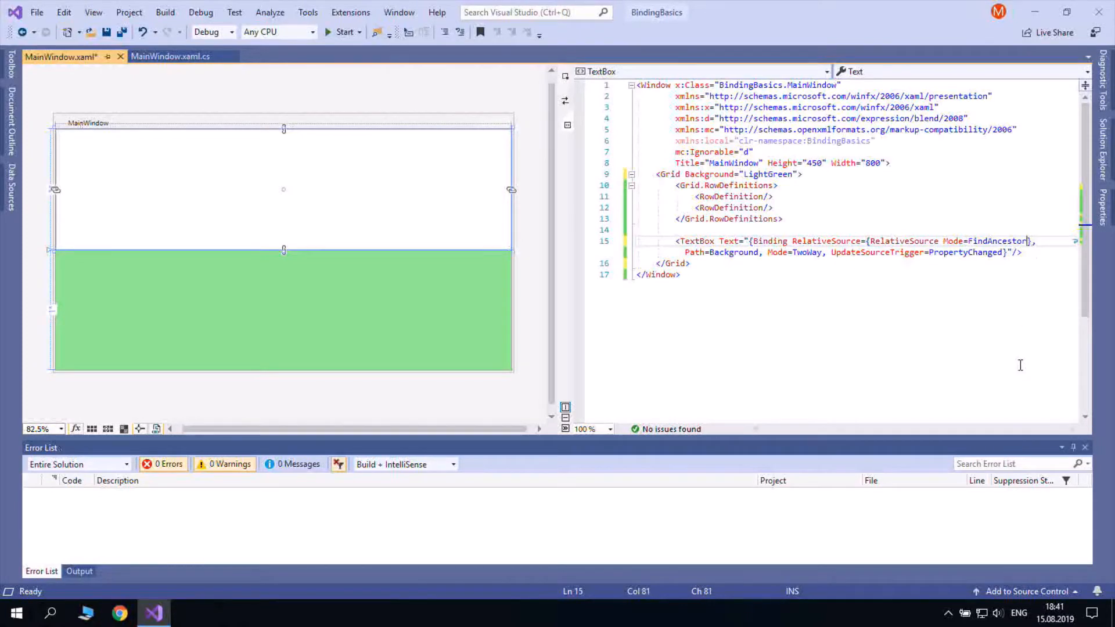
{"action": "type", "text": ",AncestorType="}
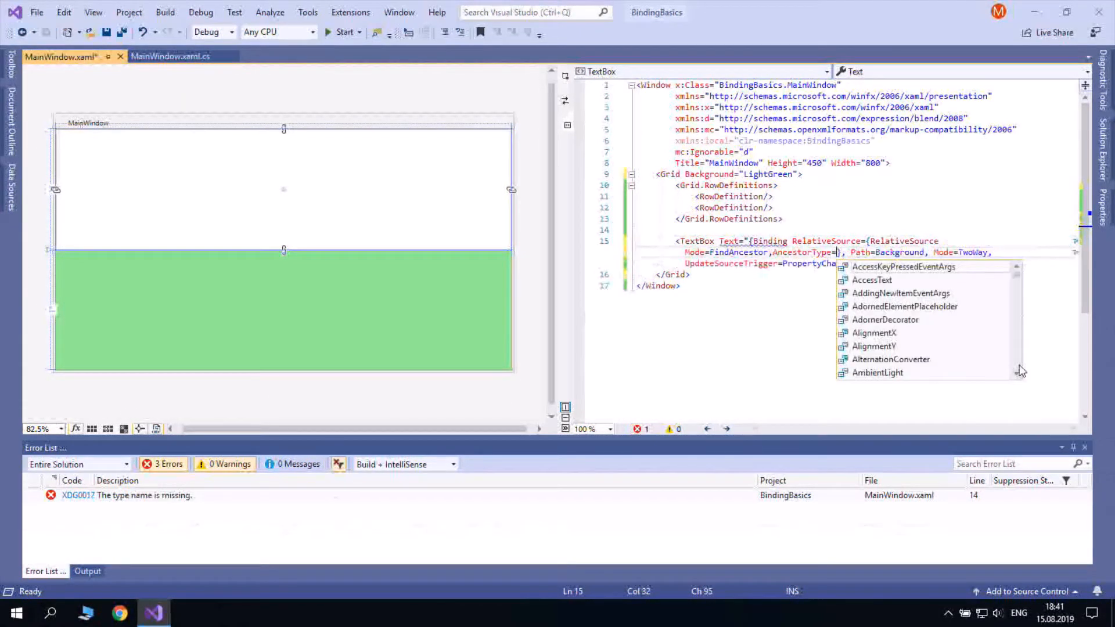
{"action": "type", "text": "}"}
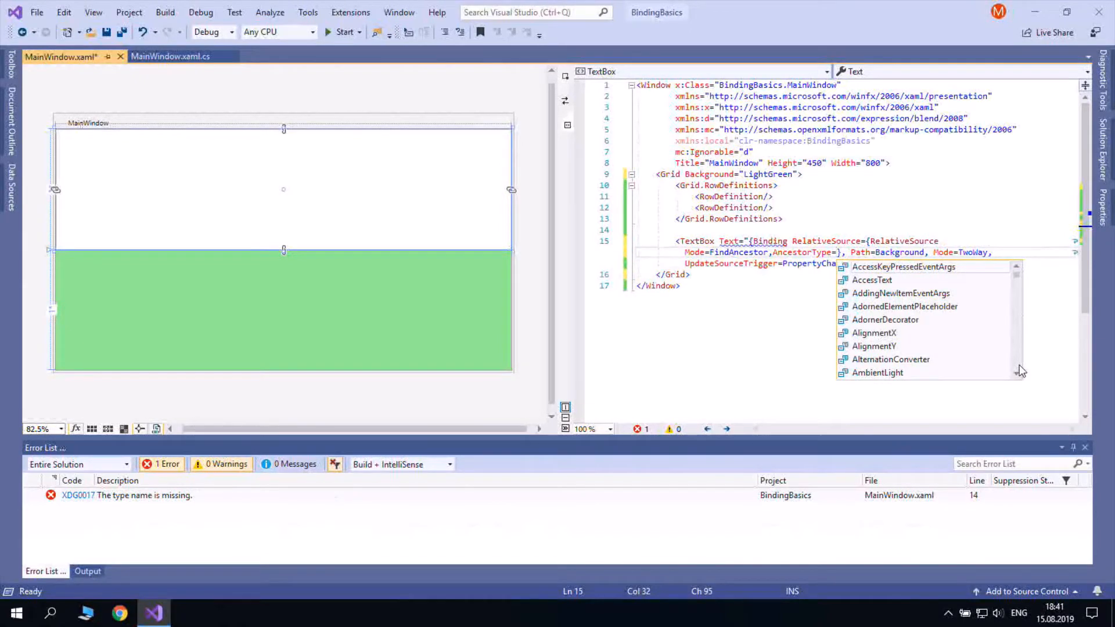
{"action": "type", "text": "x:t"}
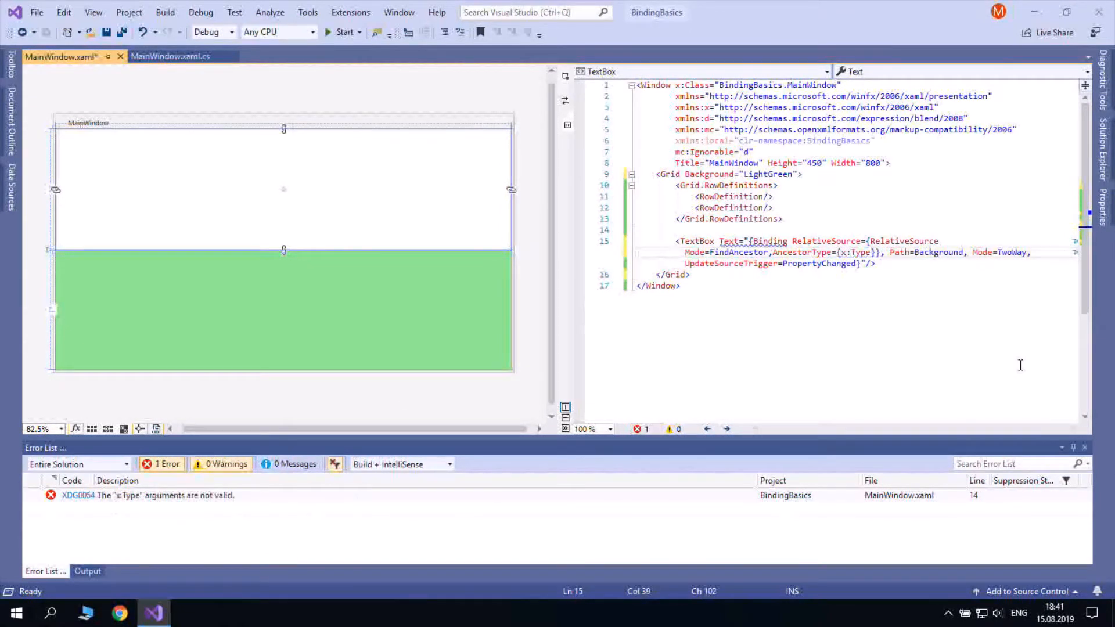
{"action": "type", "text": "Grid"}
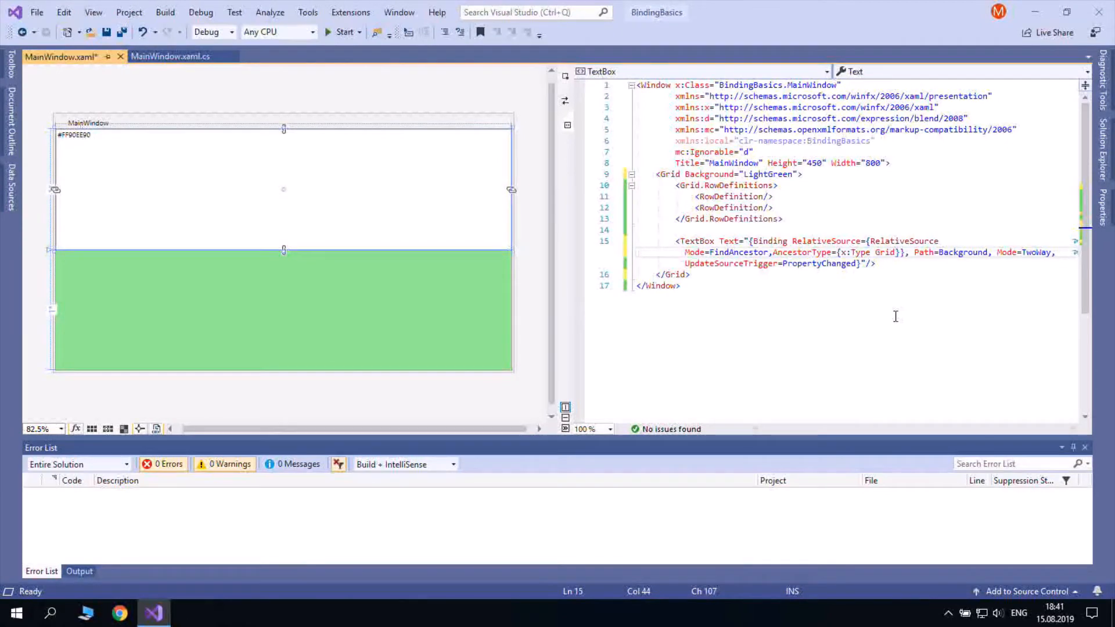
{"action": "left_click", "coordinate": [343, 32]}
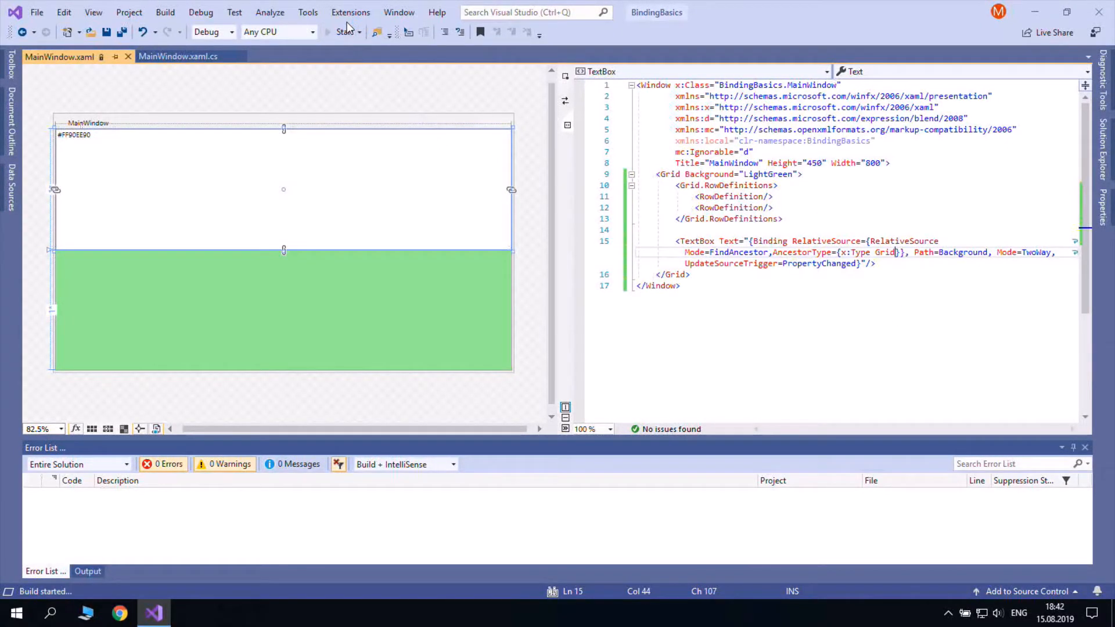
{"action": "left_click", "coordinate": [346, 32]}
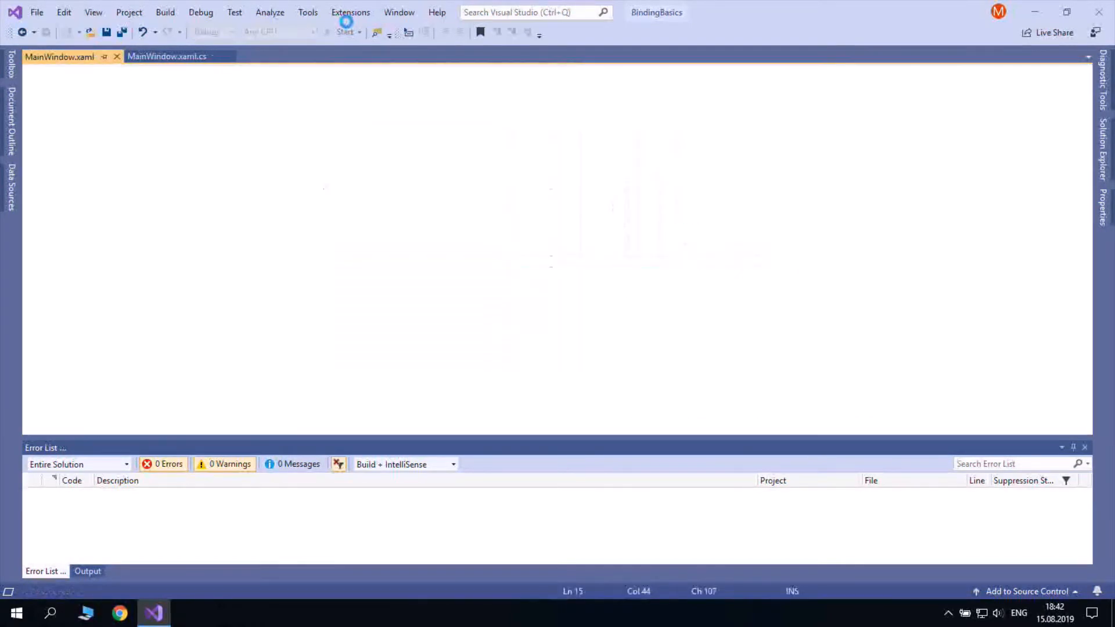
{"action": "left_click", "coordinate": [345, 32]}
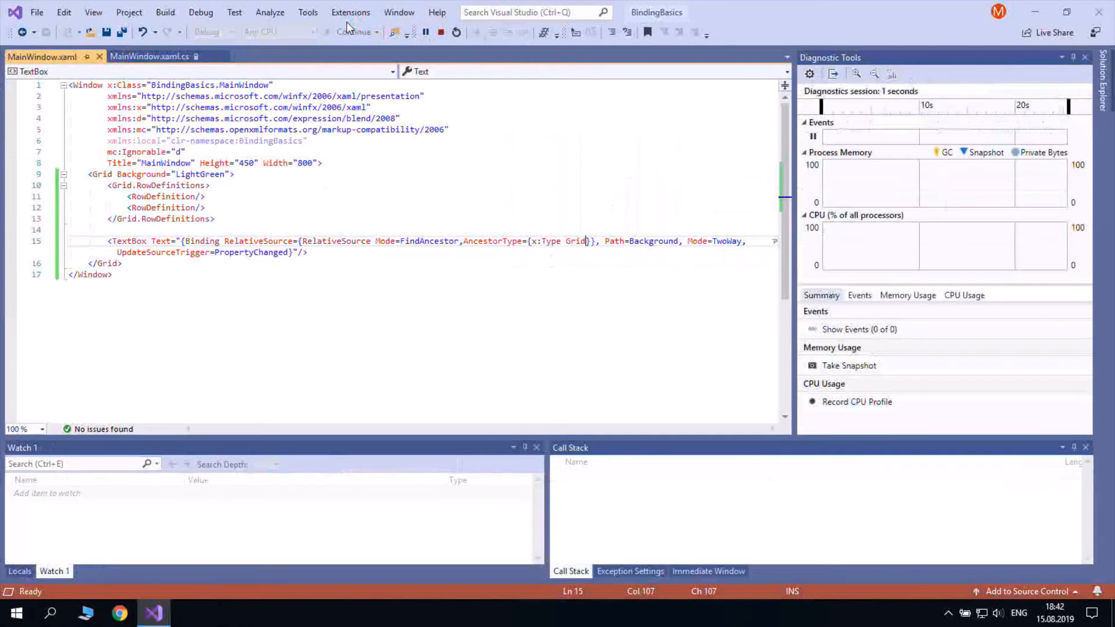
{"action": "left_click", "coordinate": [351, 32]}
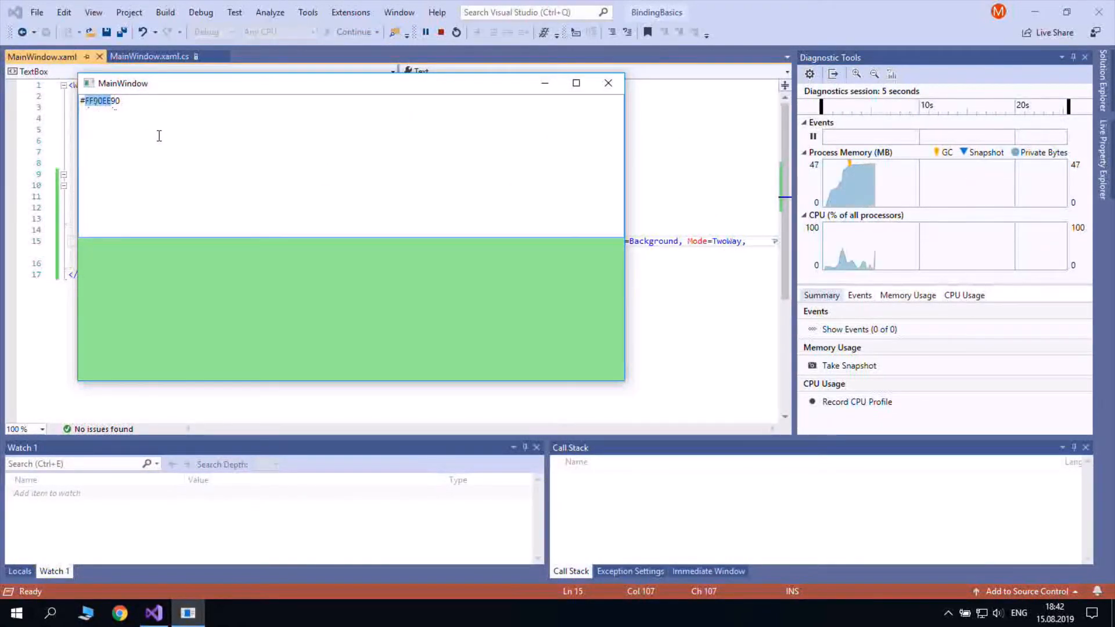
{"action": "type", "text": "#FFAA9900"}
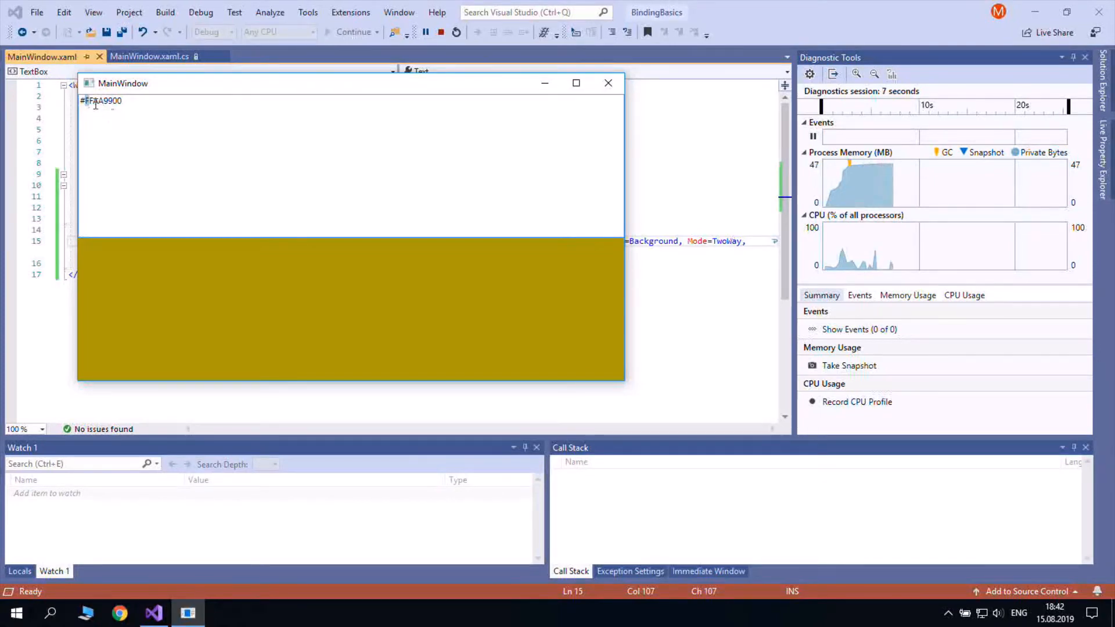
{"action": "type", "text": "BB"}
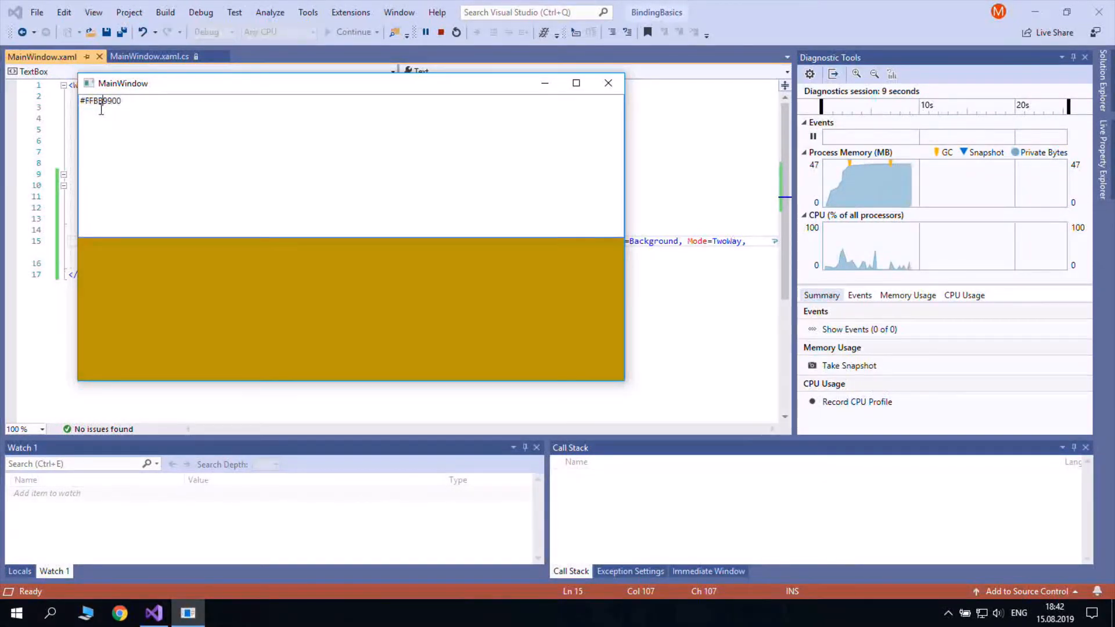
{"action": "triple_click", "coordinate": [101, 100]}
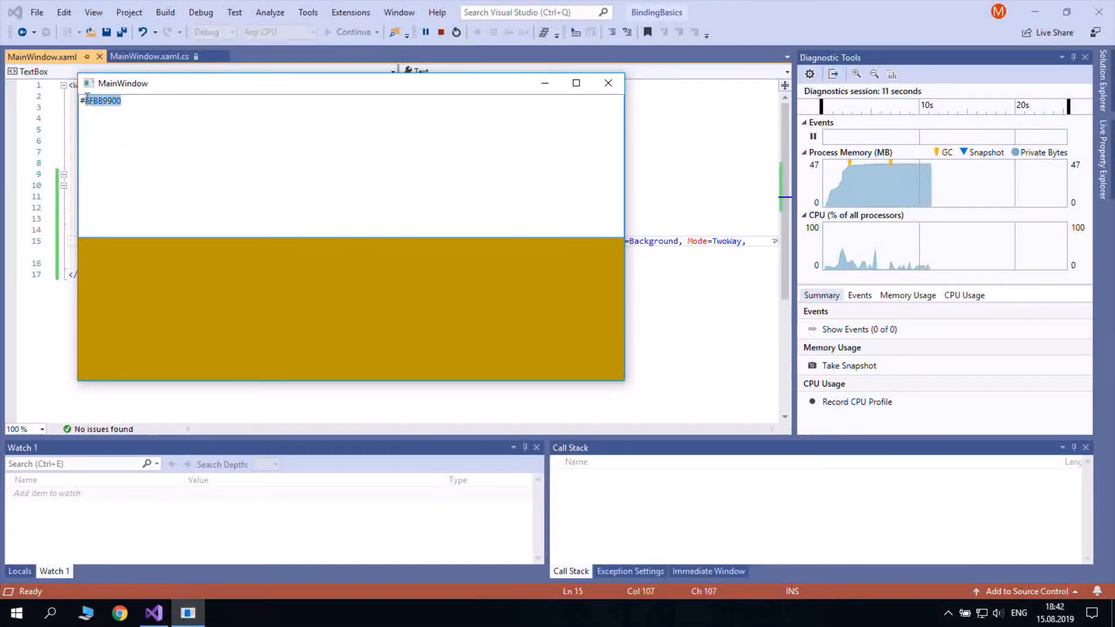
{"action": "type", "text": "#FF999999"}
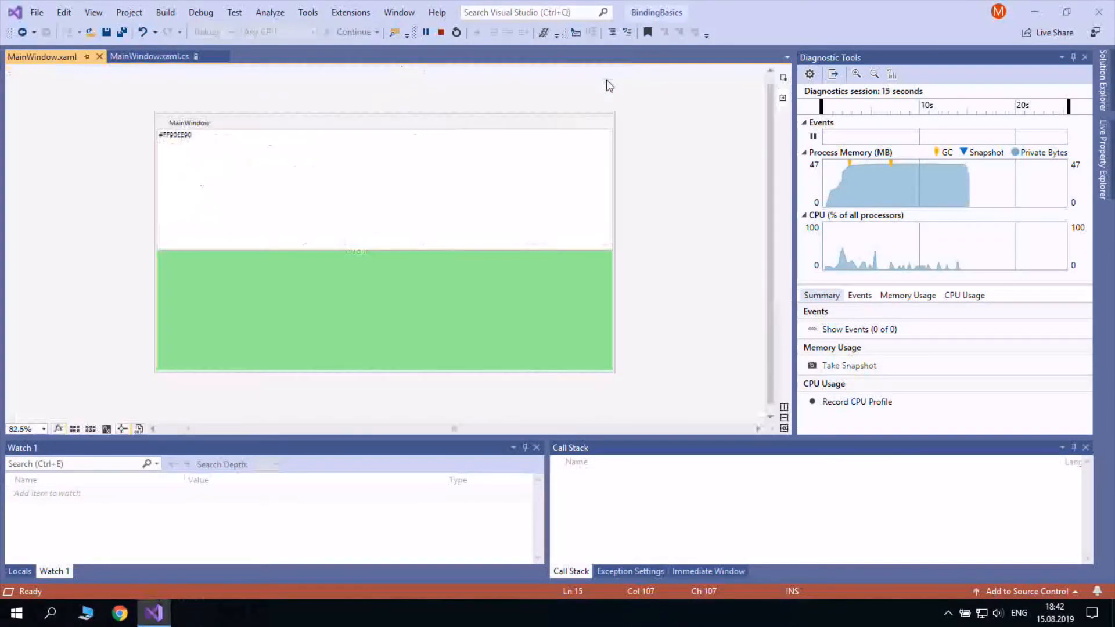
{"action": "left_click", "coordinate": [456, 32]}
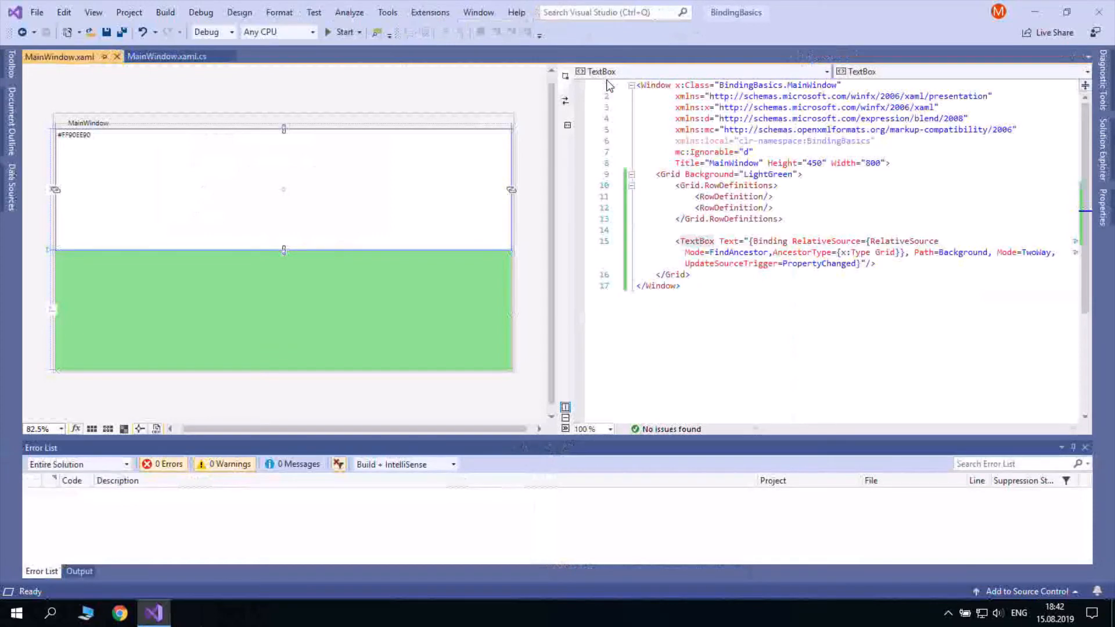